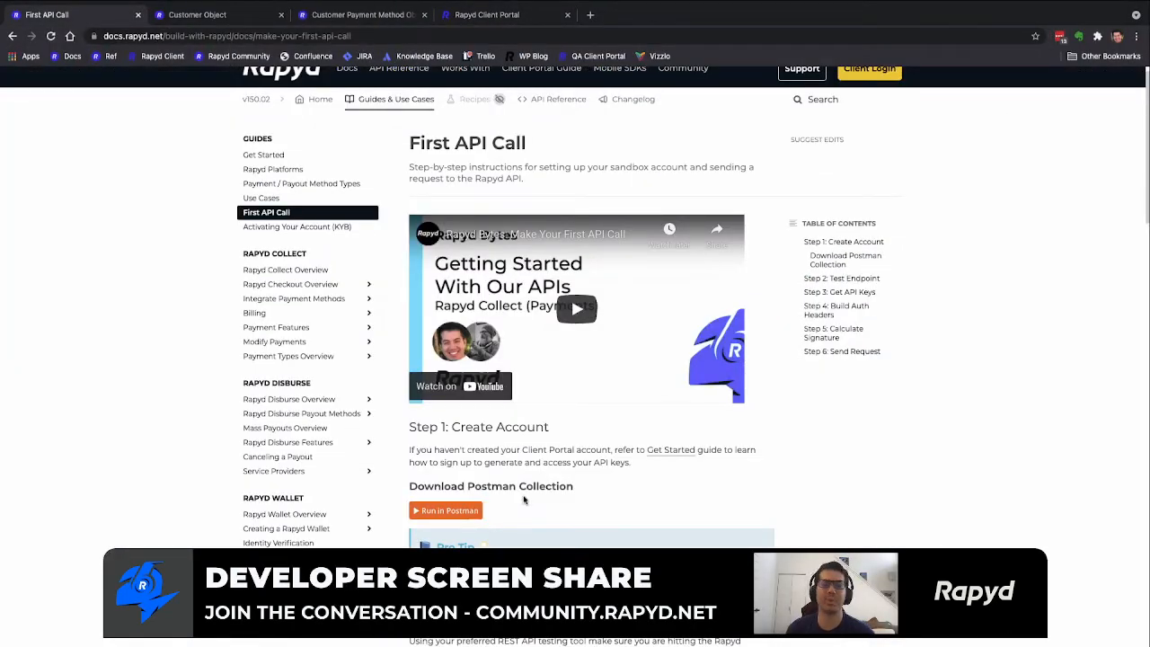
mouse_move(526, 524)
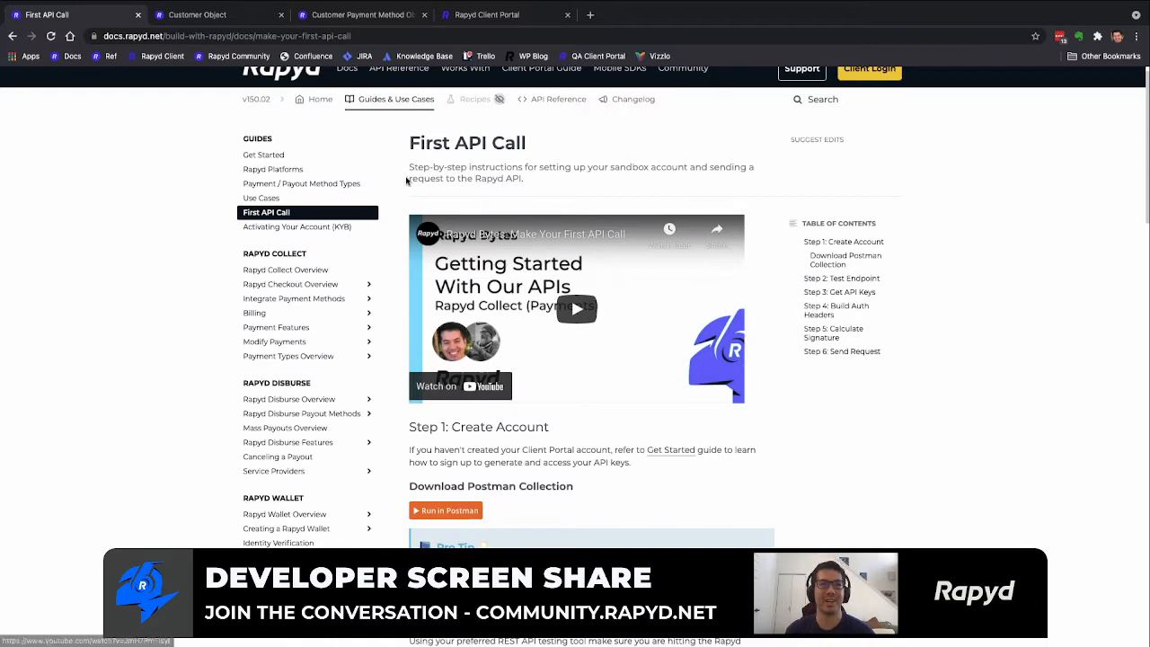
mouse_move(328, 252)
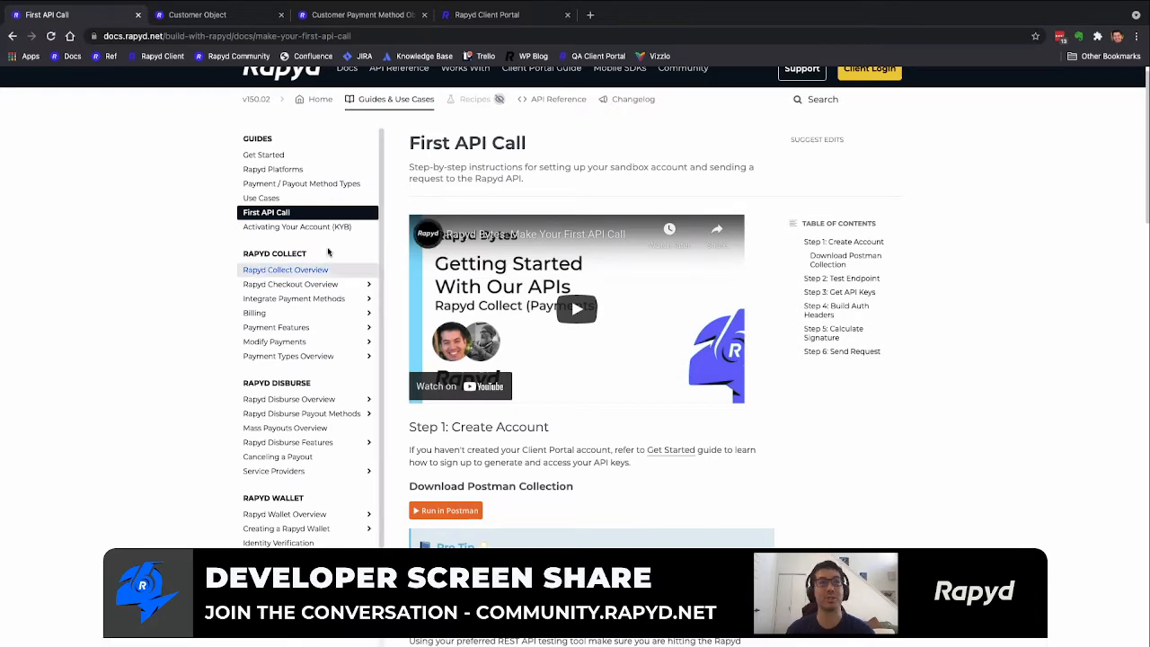
Open the Customer Object docs and review its fields table.
left_click(195, 14)
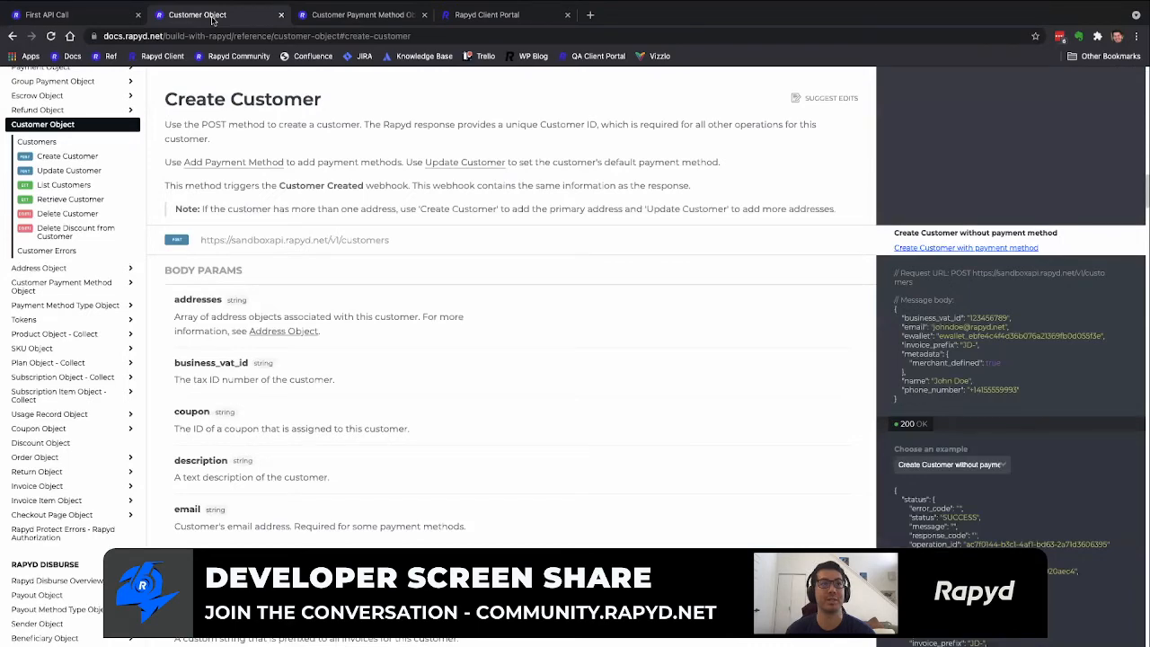
left_click(42, 124)
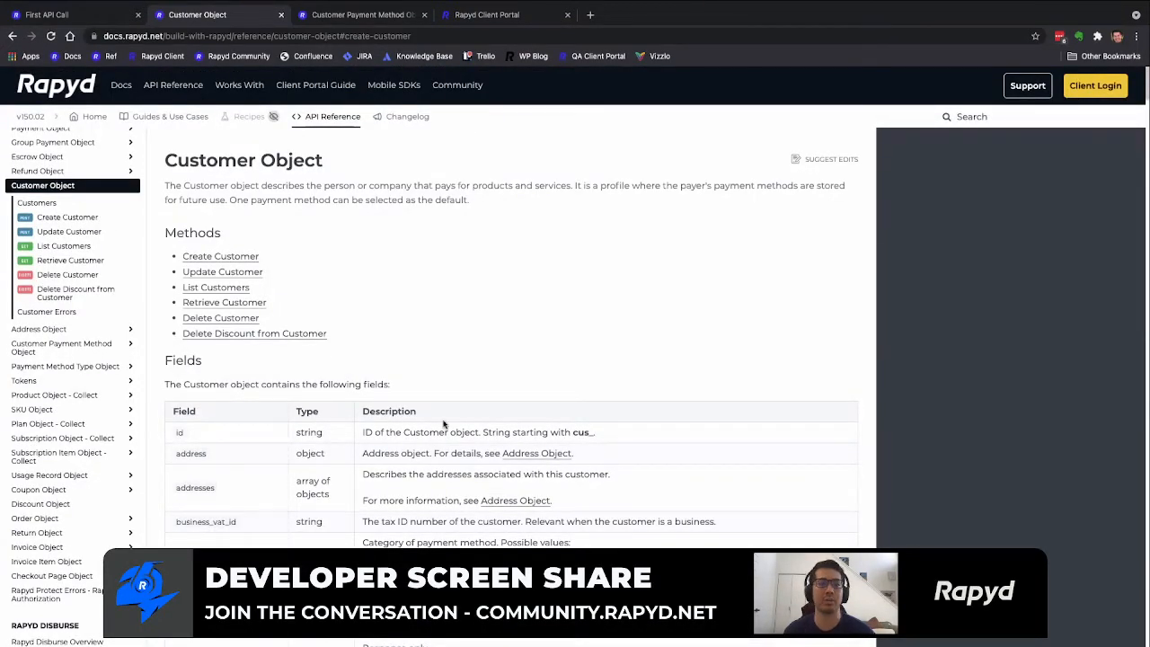
scroll("down", 3)
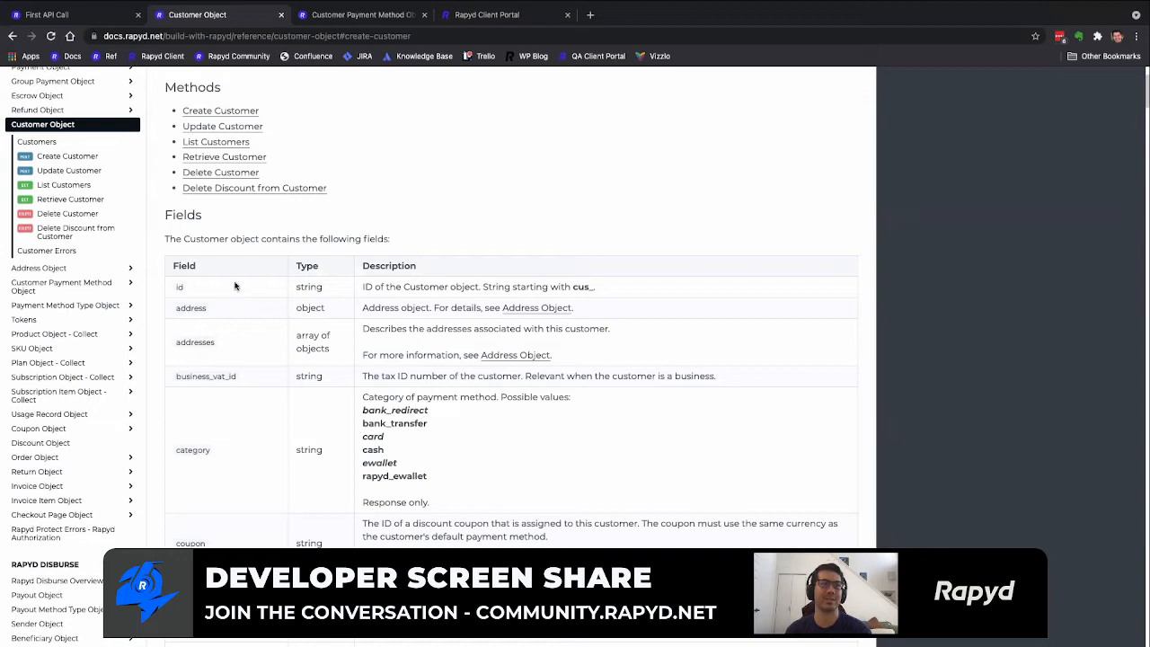
mouse_move(323, 430)
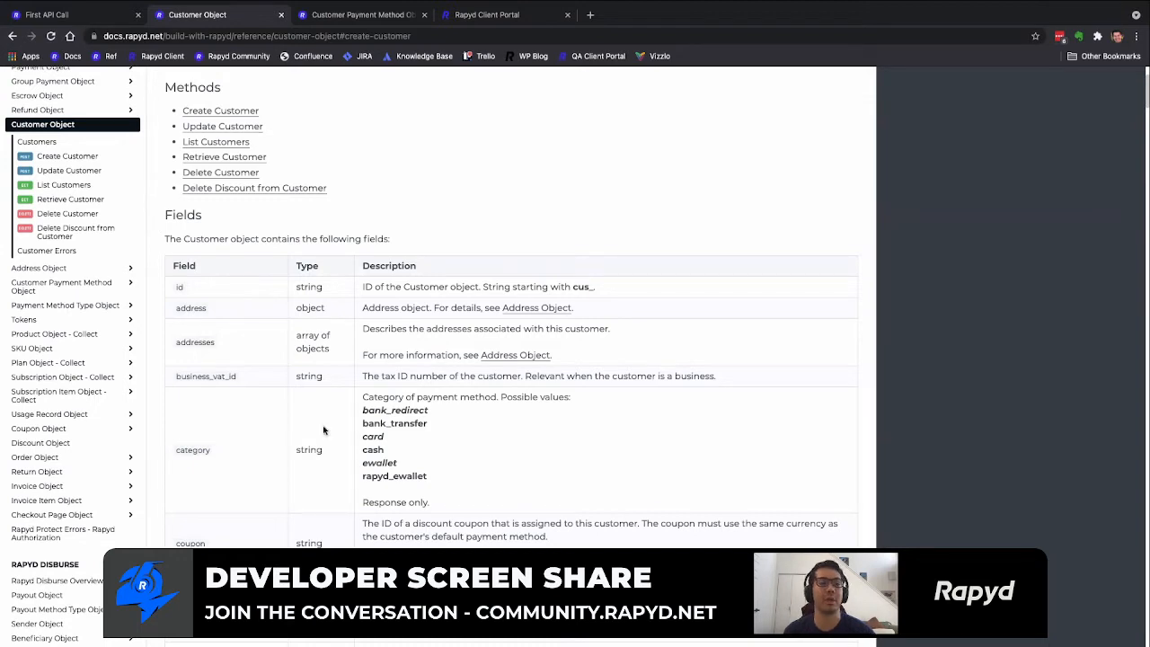
mouse_move(68, 155)
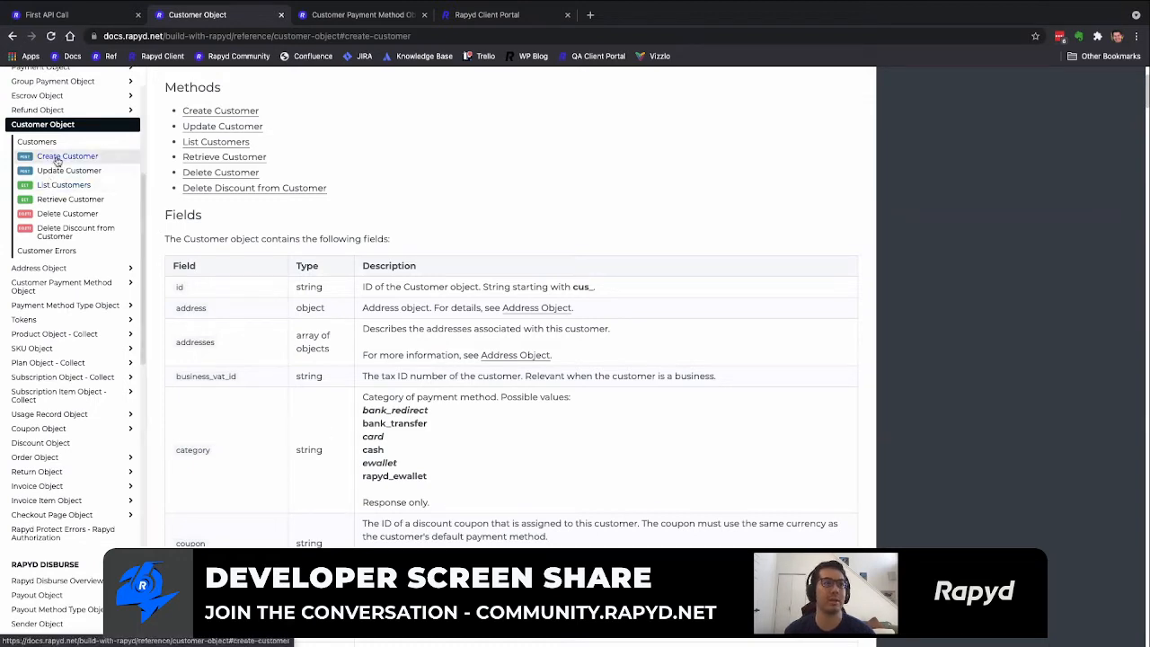
Go to the Create Customer reference and scroll through its body parameters and examples.
left_click(66, 155)
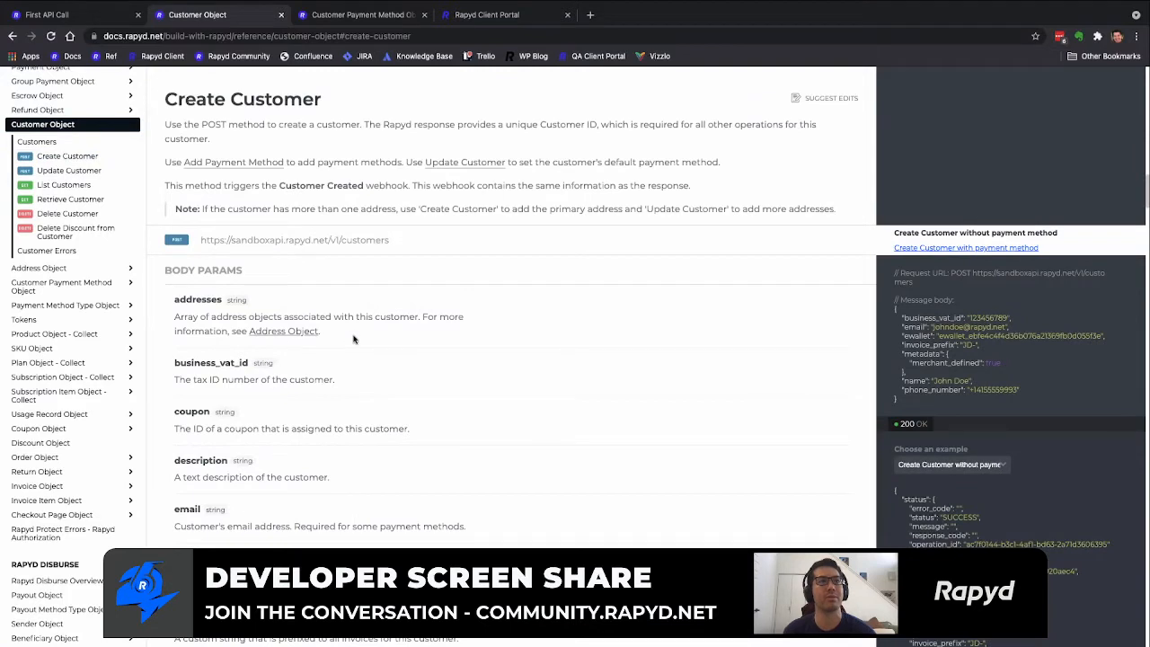
mouse_move(321, 373)
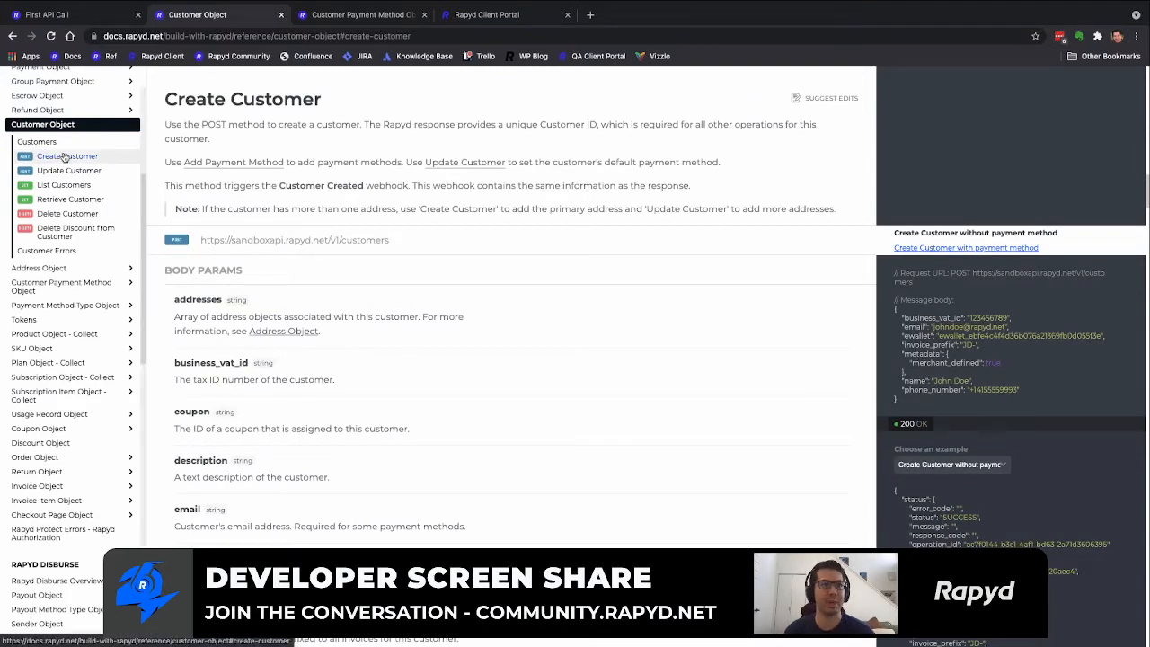
scroll("down", 3)
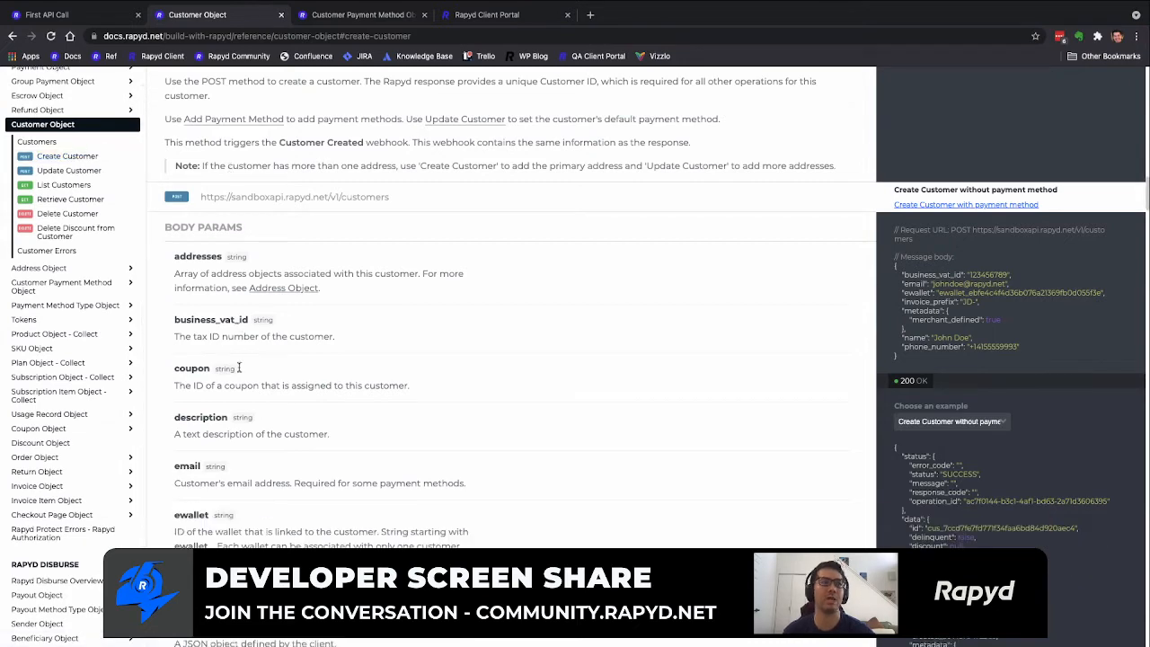
scroll("down", 3)
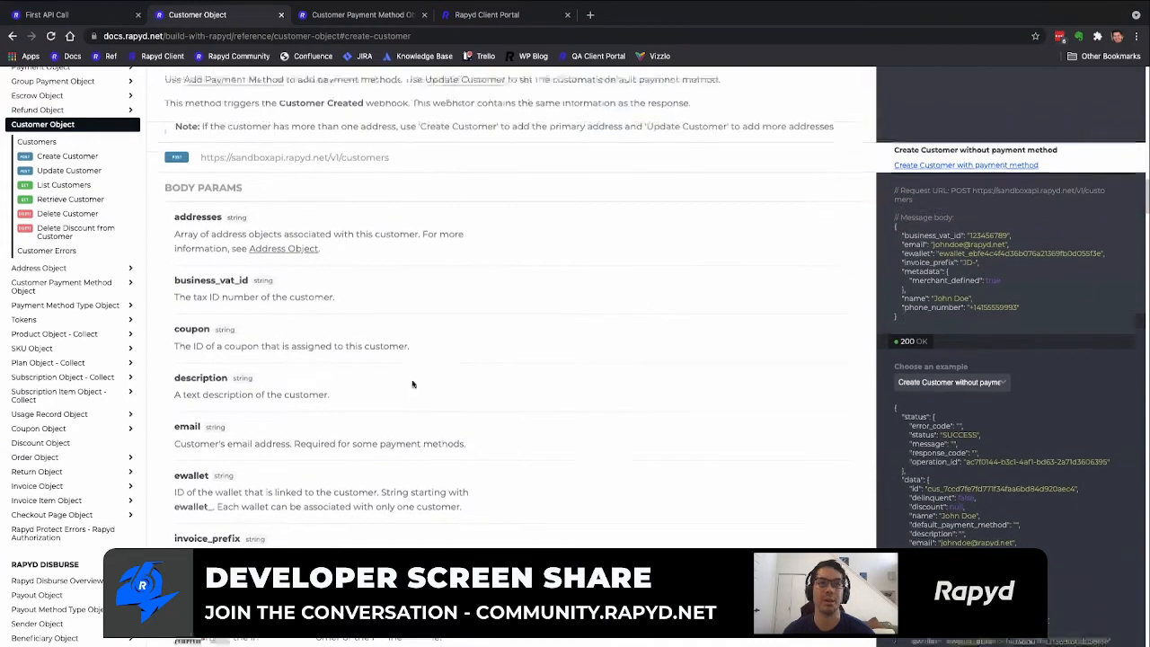
scroll("down", 3)
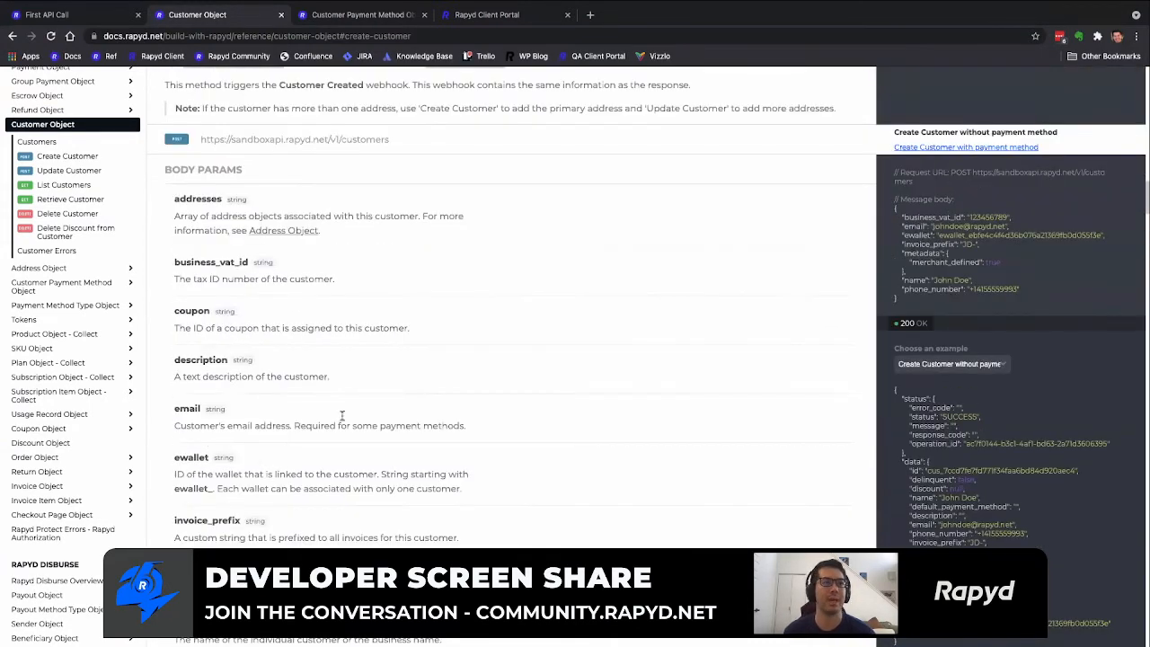
mouse_move(248, 156)
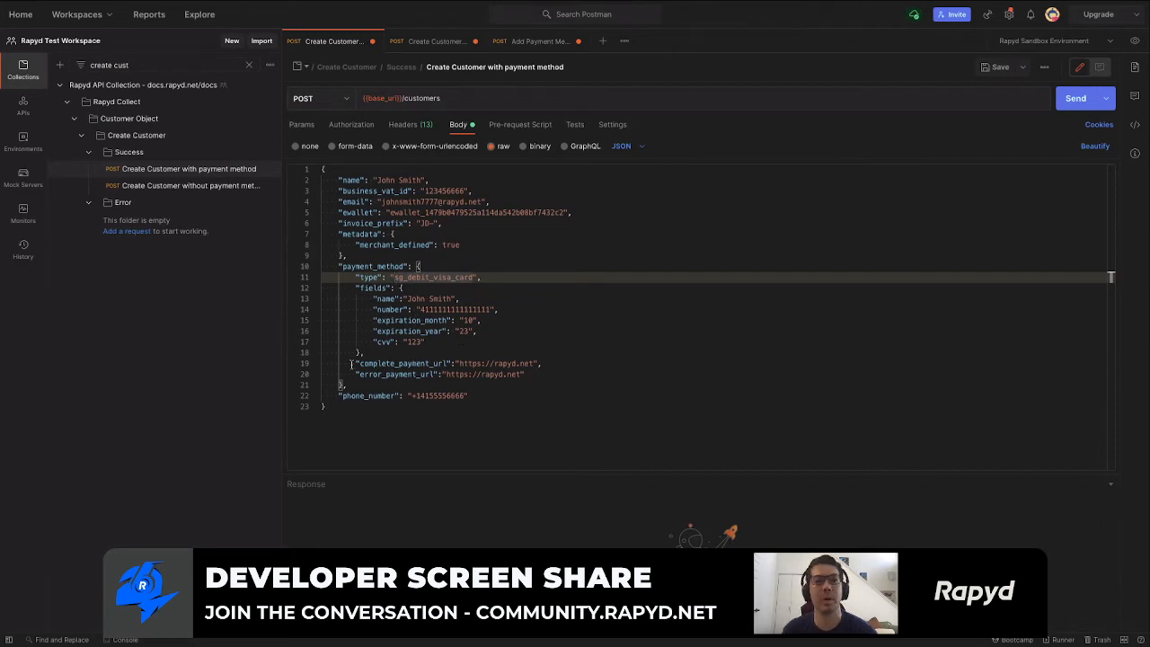
Highlight the complete_payment_url line in John Smith's JSON request body.
left_click_drag(355, 363, 535, 374)
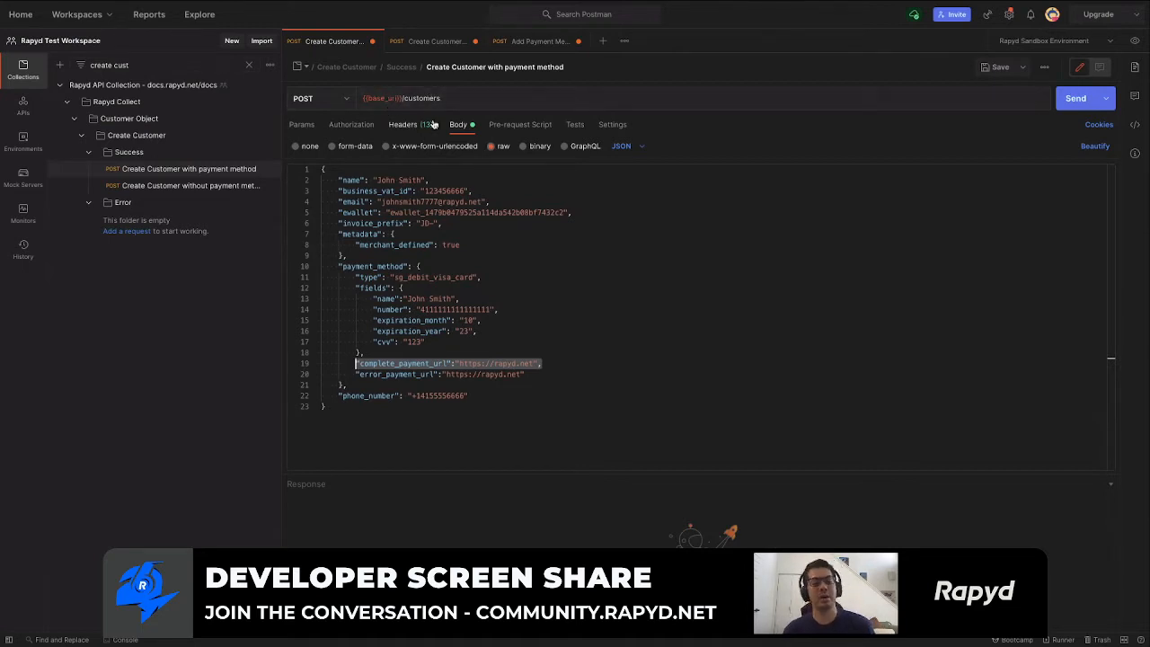
mouse_move(392, 99)
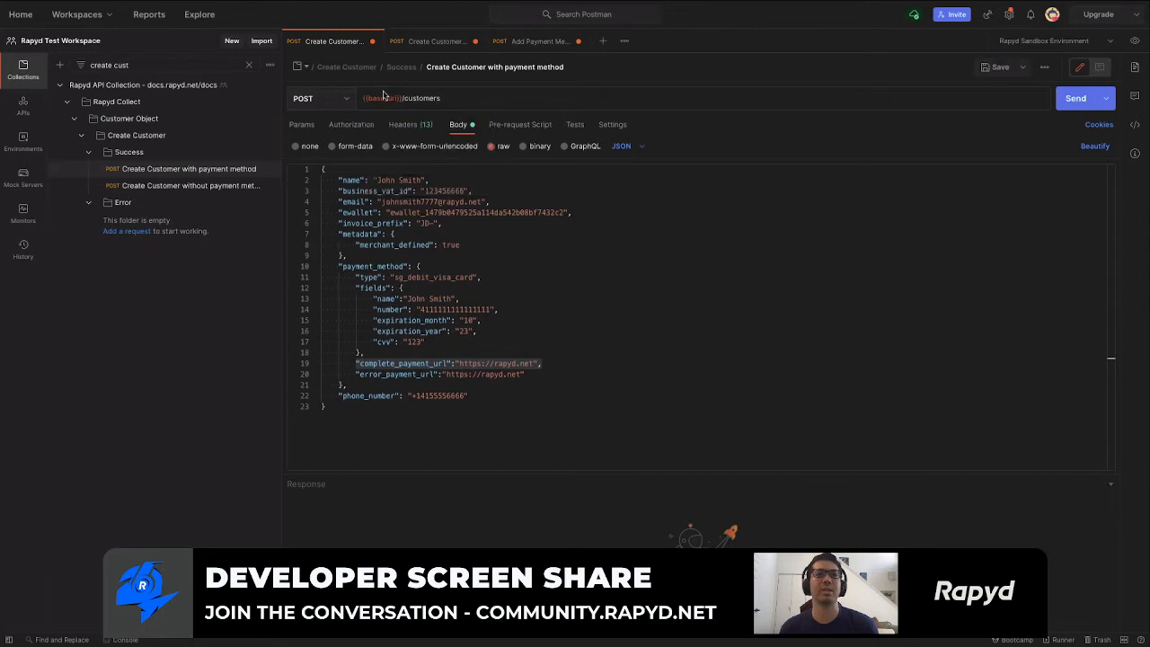
mouse_move(388, 98)
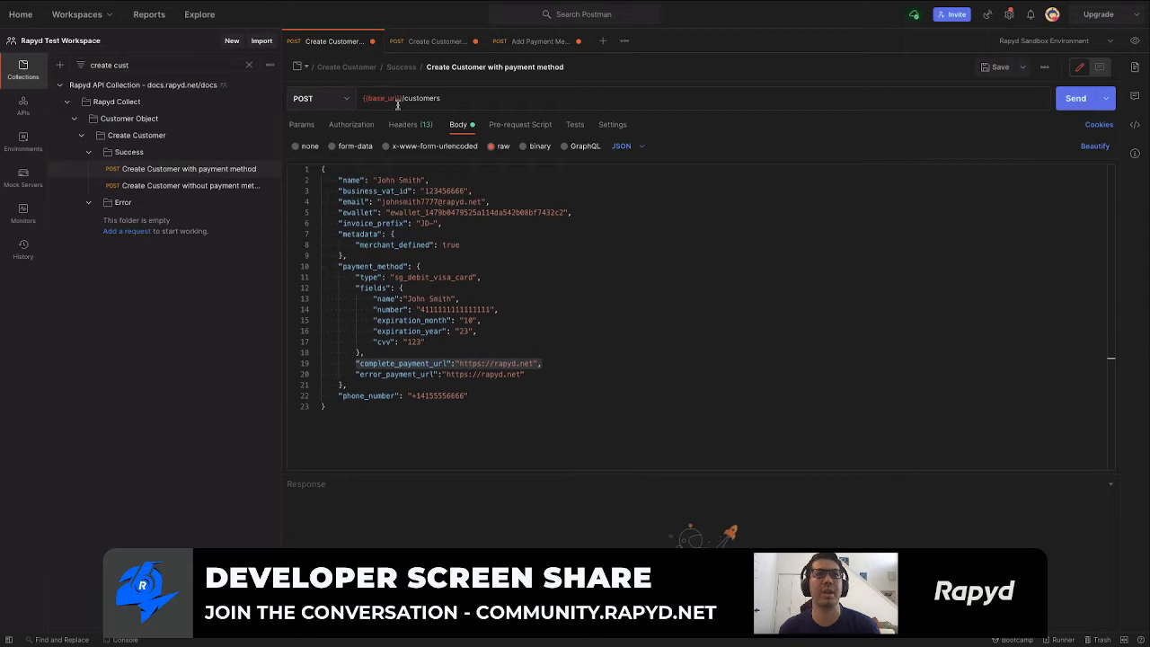
mouse_move(388, 112)
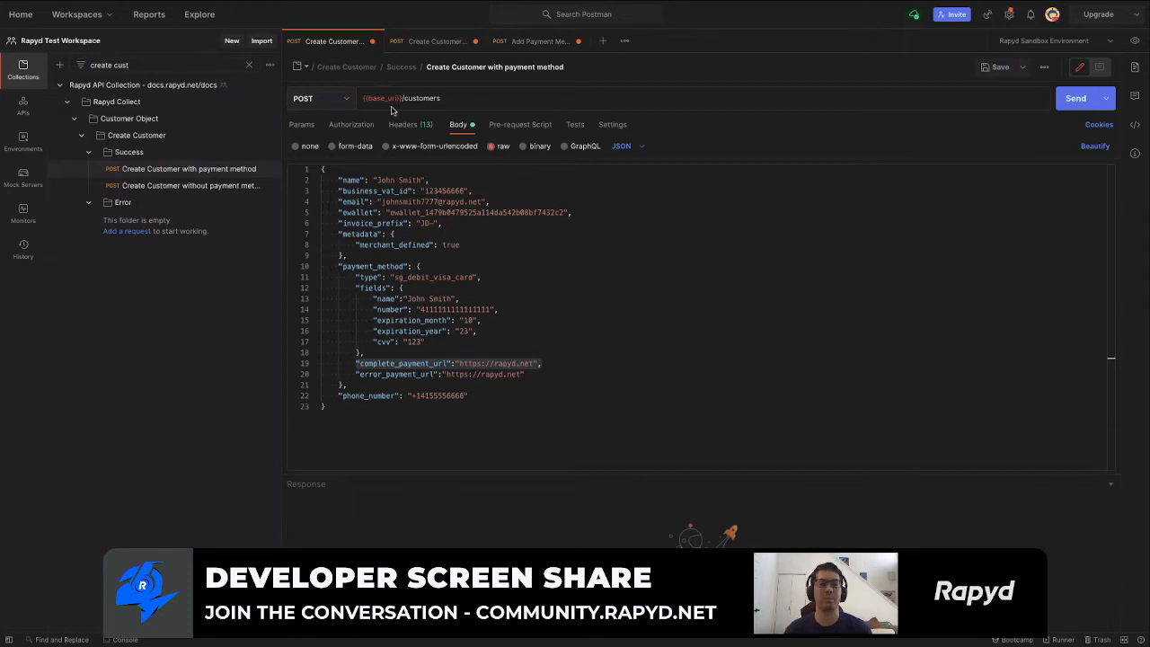
mouse_move(414, 111)
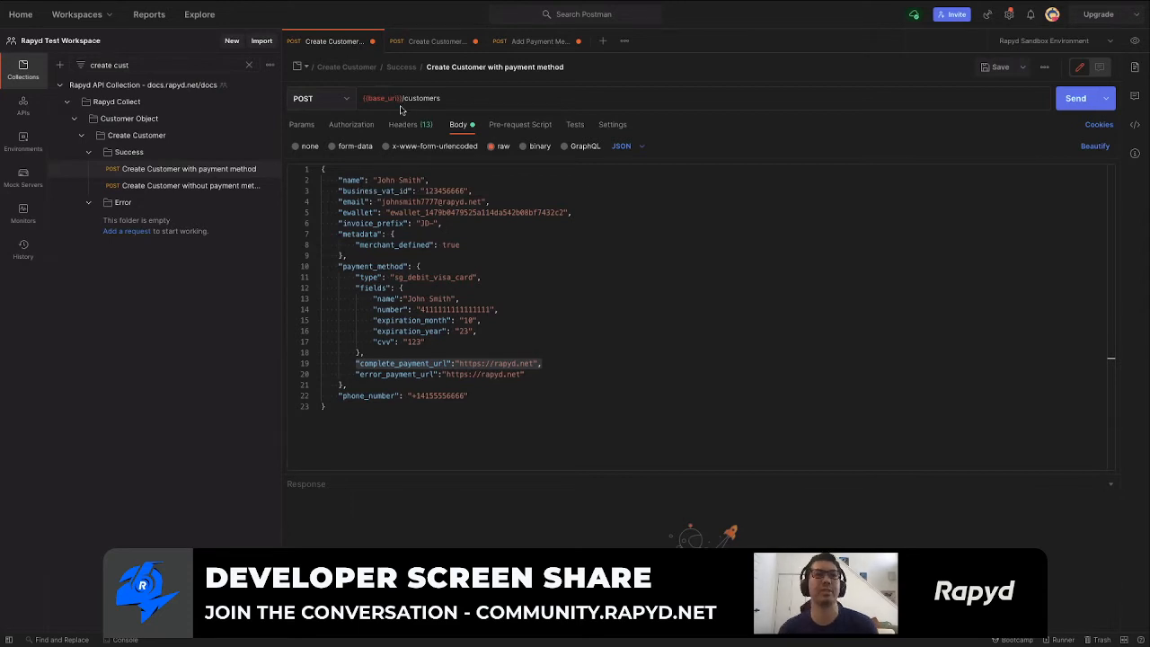
Send the Create Customer with payment method request and scroll to sg_debit_visa_card.
left_click(1075, 98)
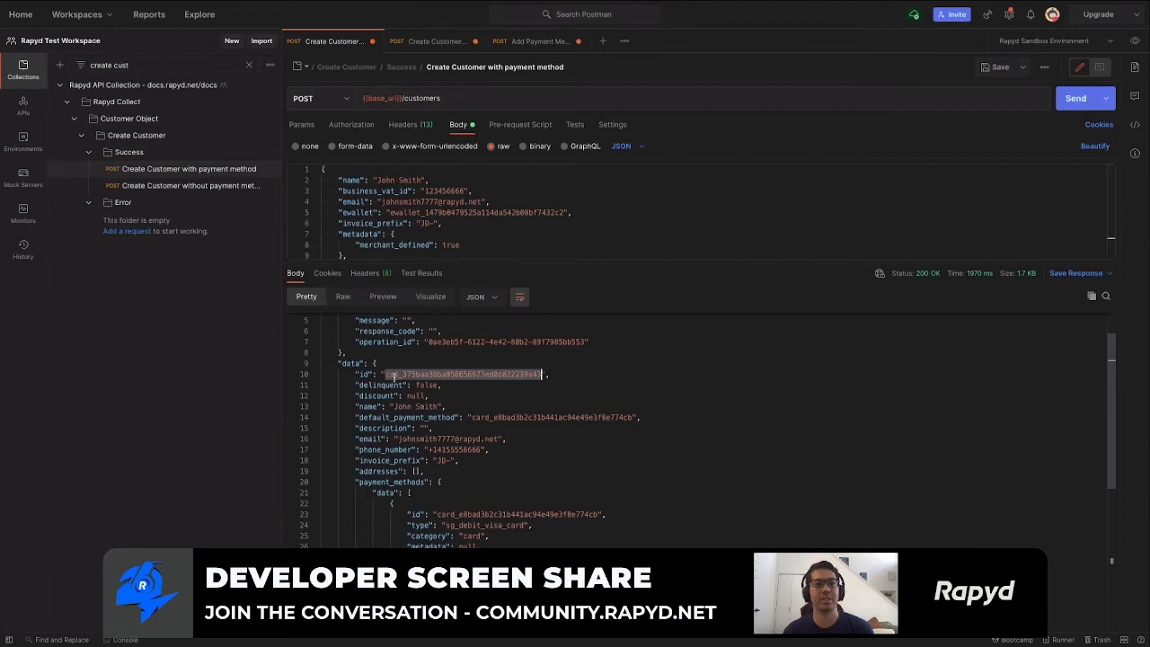
mouse_move(489, 503)
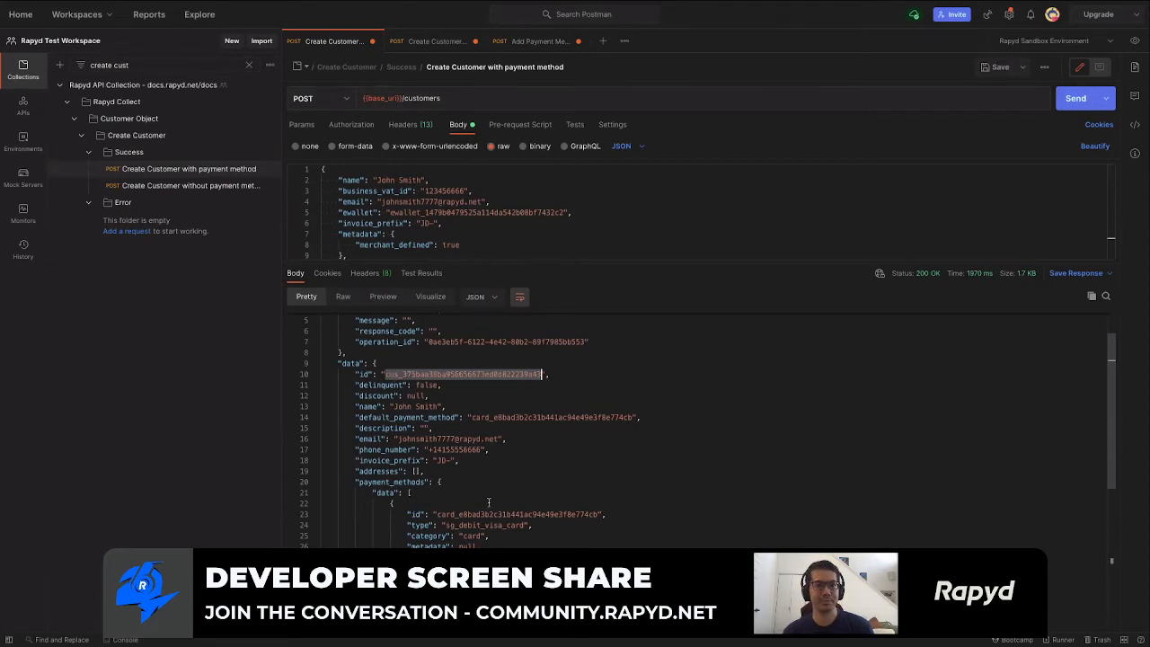
scroll("down", 3)
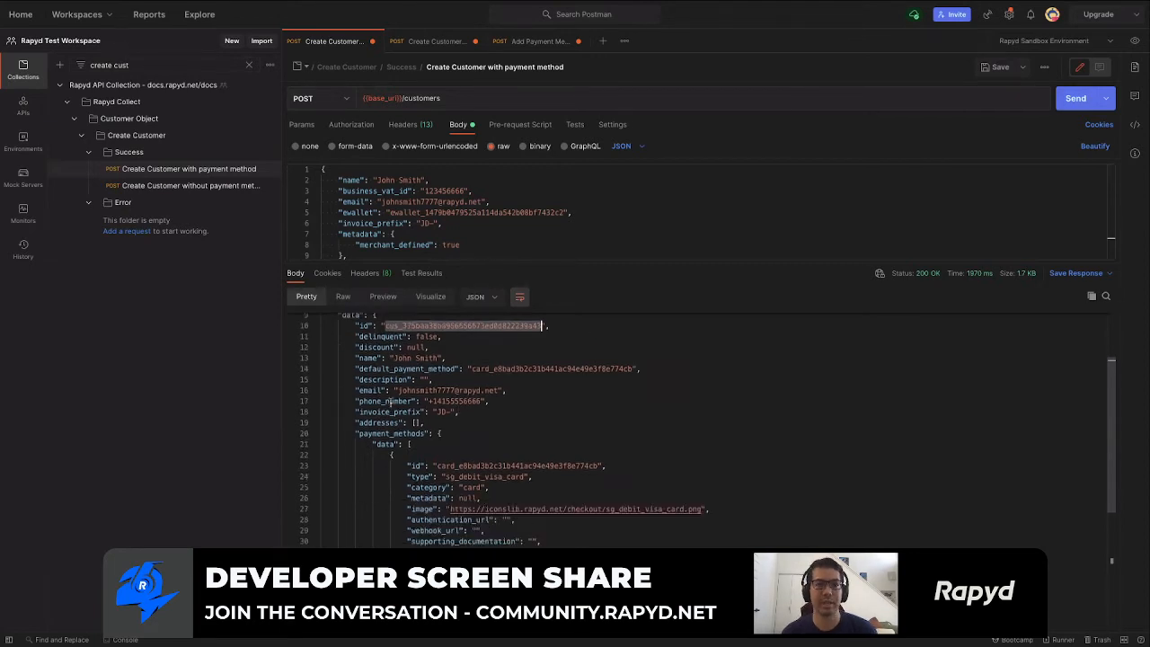
scroll("down", 3)
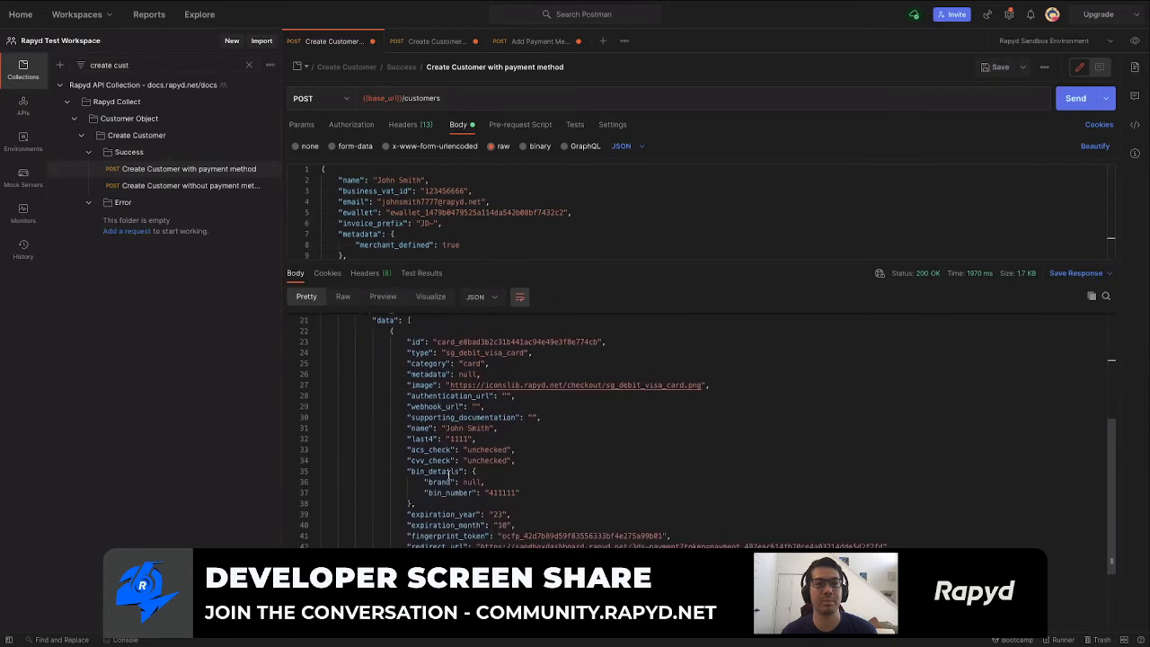
scroll("down", 3)
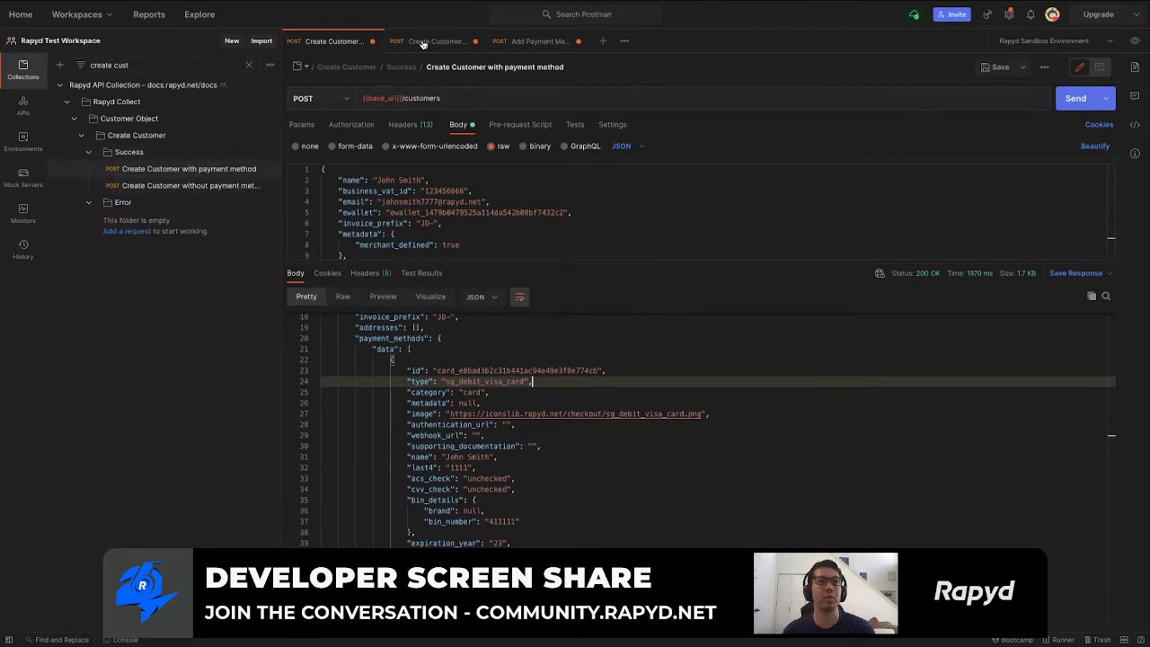
Send the Create Customer without payment method request for Amy Smith and select her new ID.
left_click(423, 42)
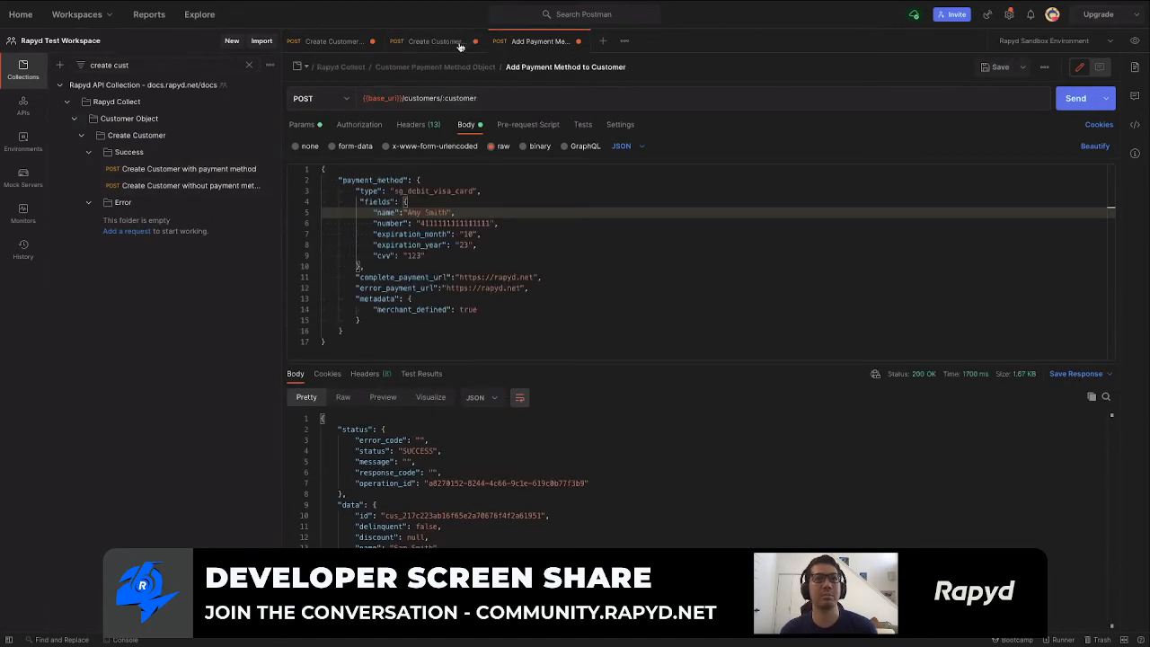
left_click(431, 40)
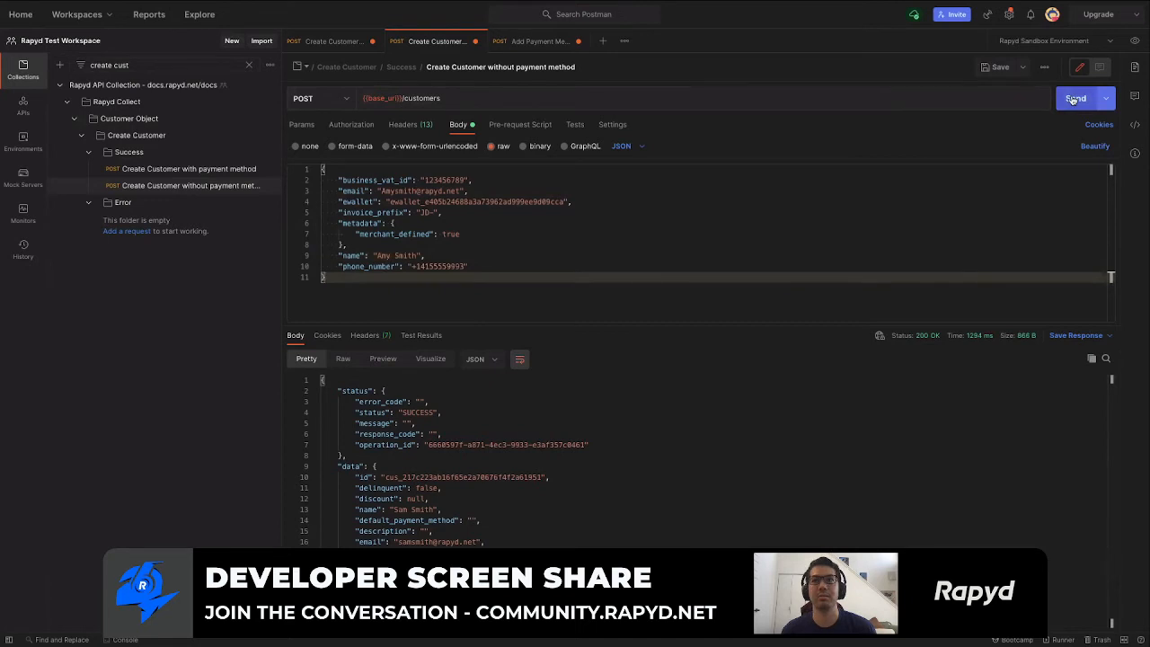
left_click(1074, 98)
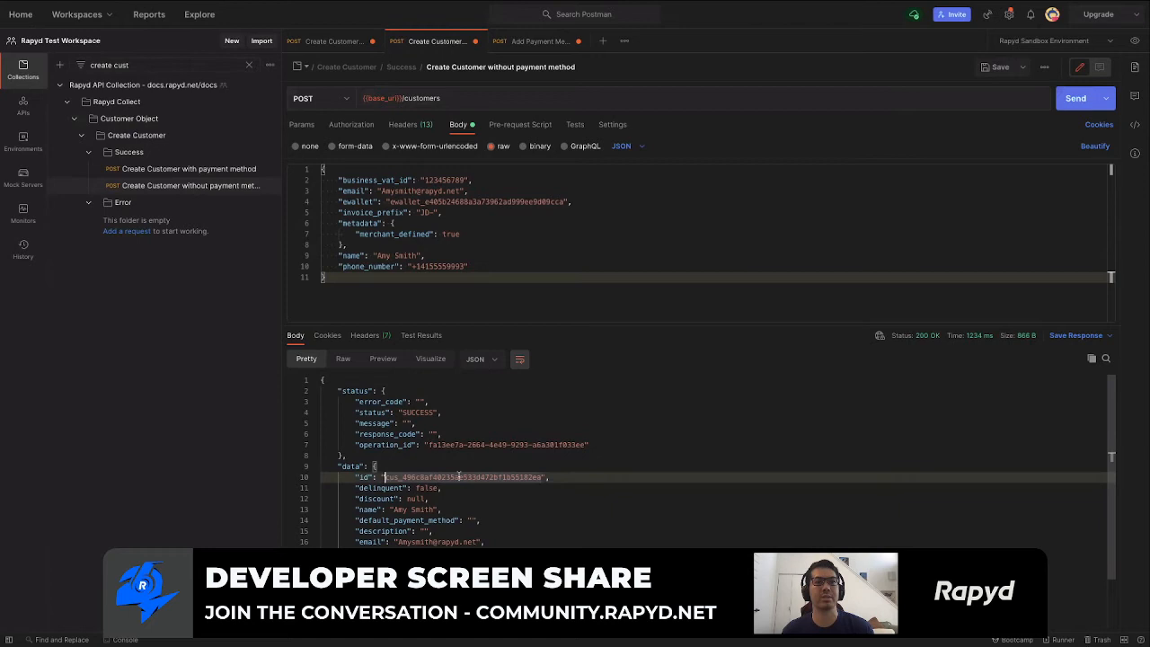
double_click(463, 476)
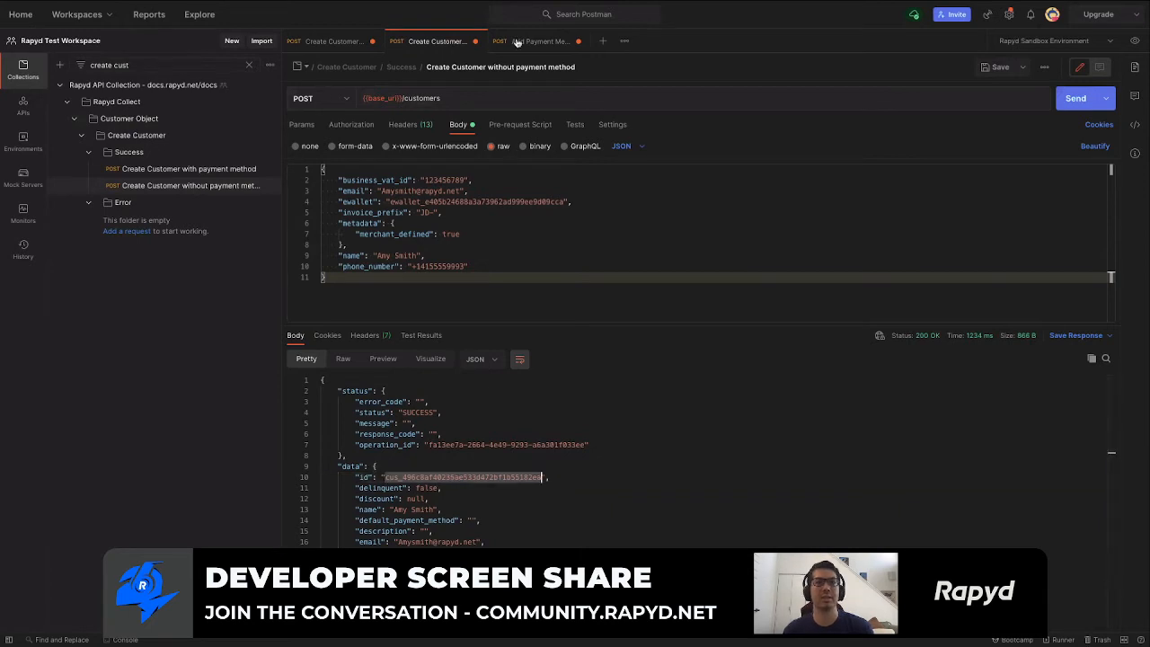
left_click(538, 41)
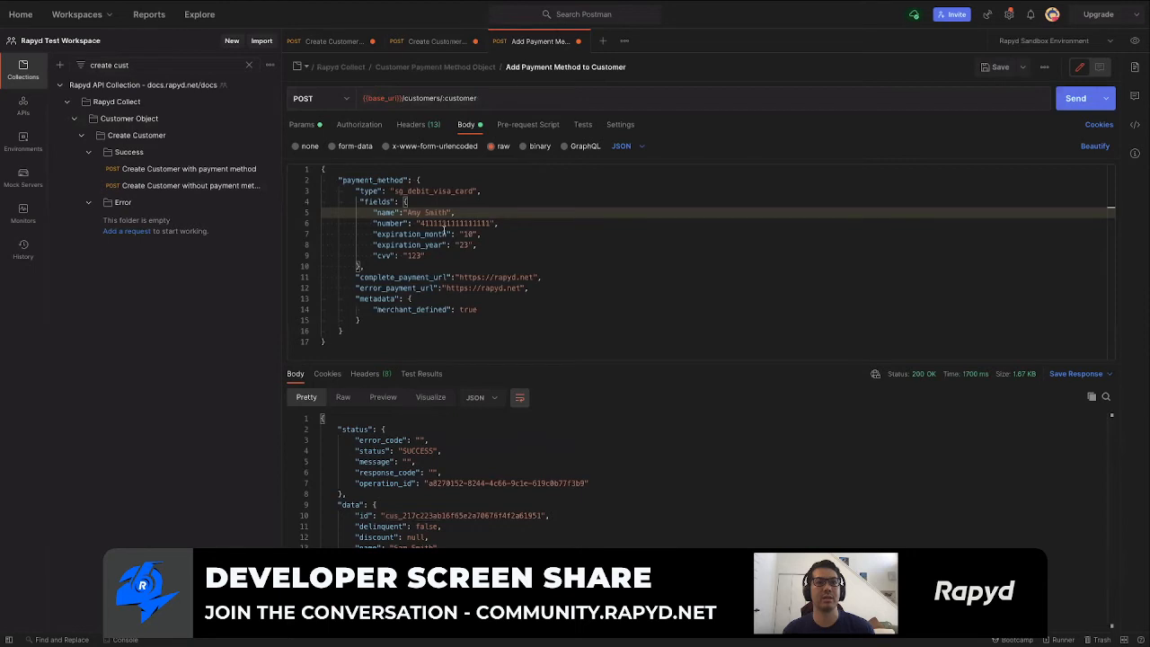
left_click(301, 124)
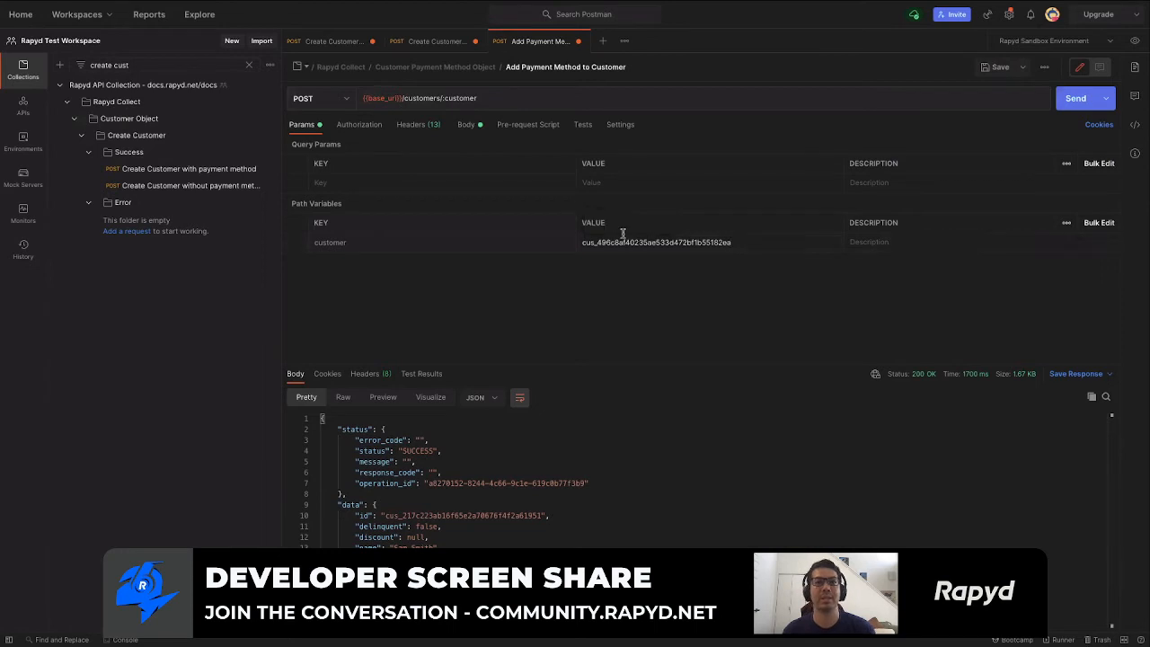
left_click(466, 124)
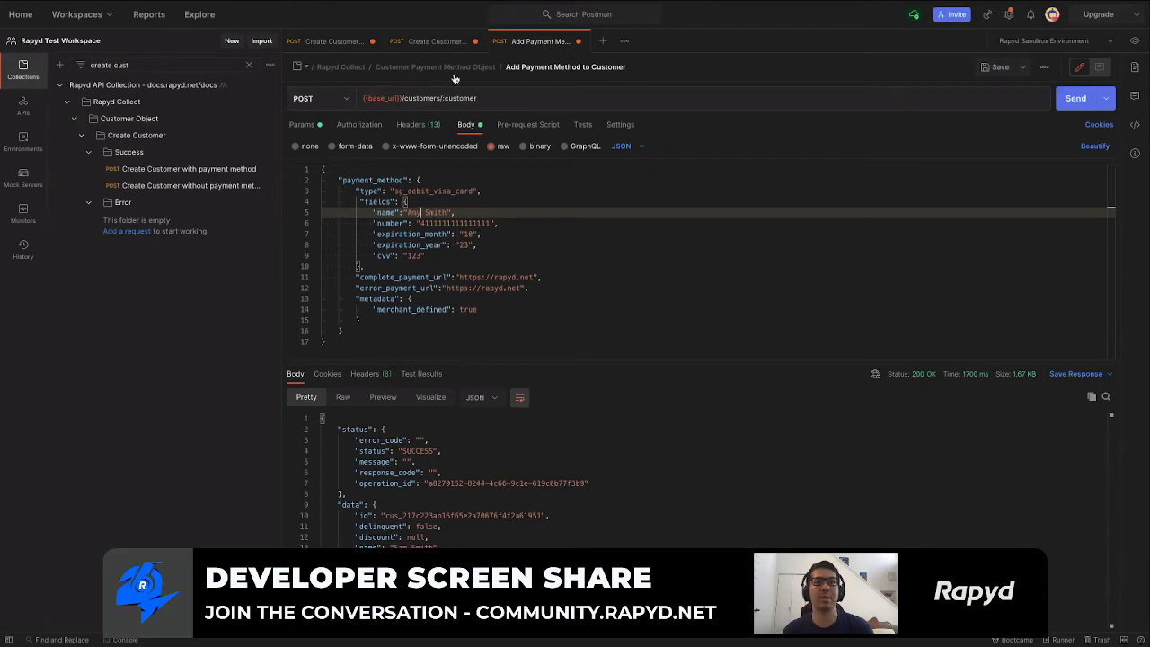
left_click(436, 41)
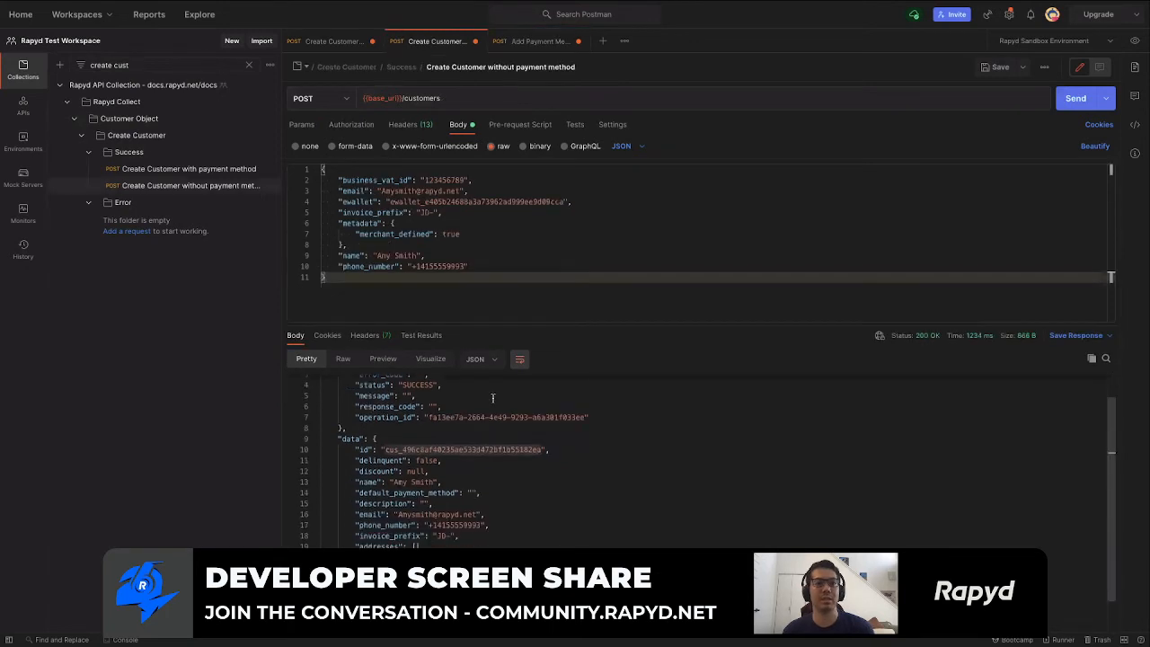
scroll("down", 3)
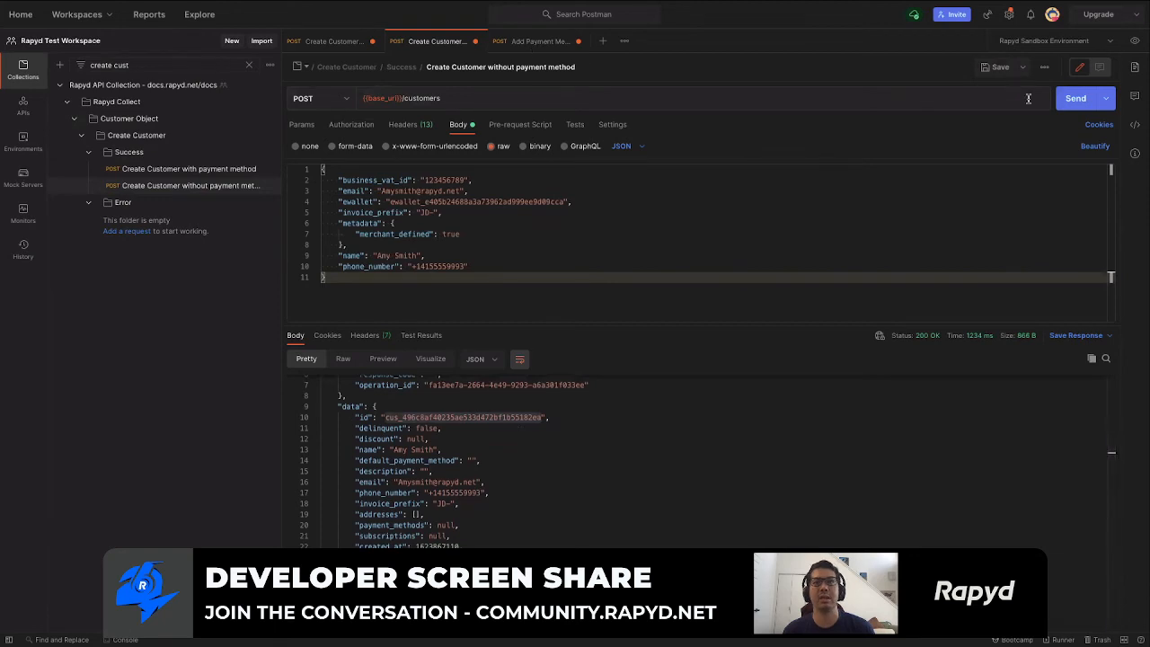
Send Add Payment Method to Customer and scroll to the Visa debit card in payment_methods.
left_click(1075, 98)
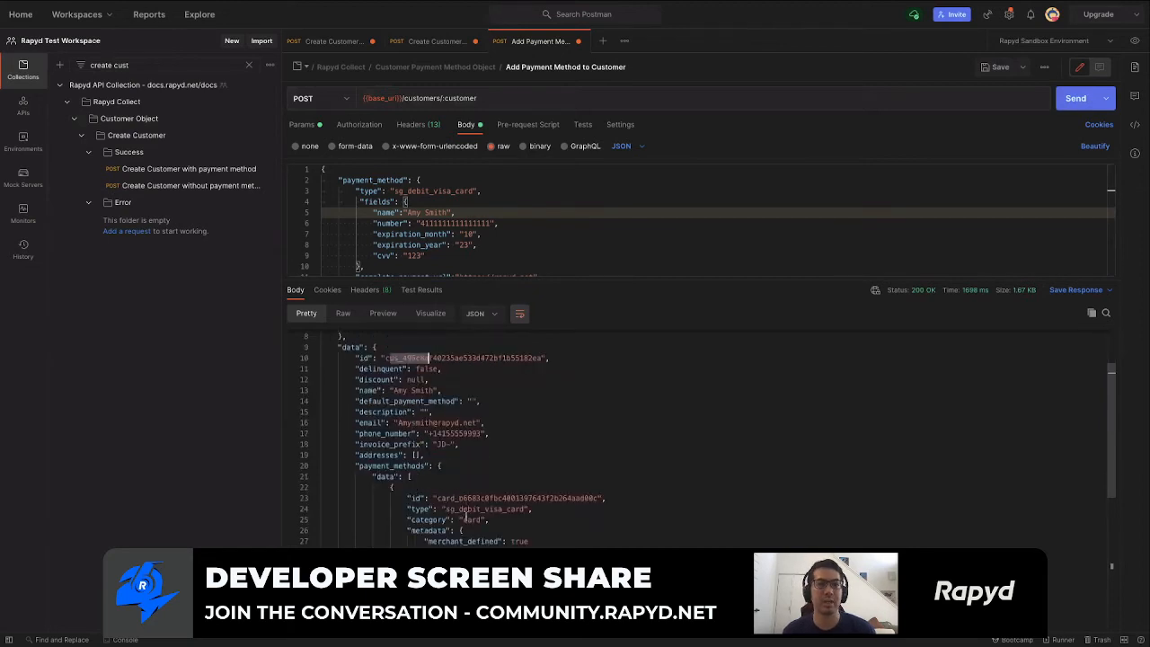
scroll("down", 3)
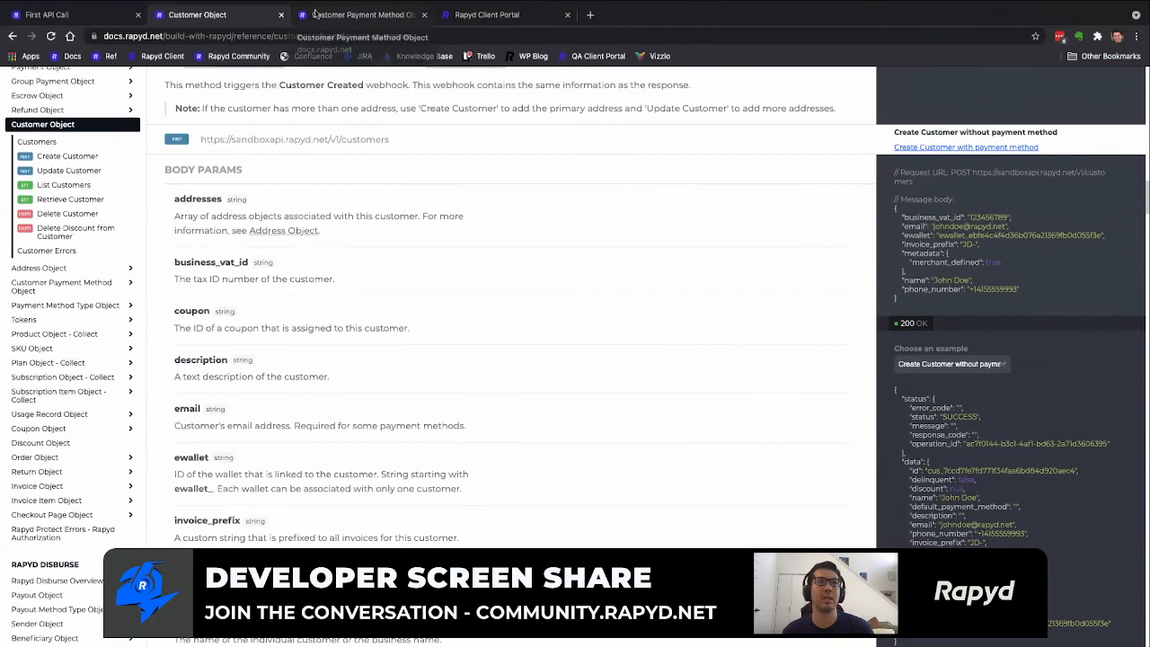
Review the Customer Payment Method Object overview in Rapyd Docs.
left_click(362, 15)
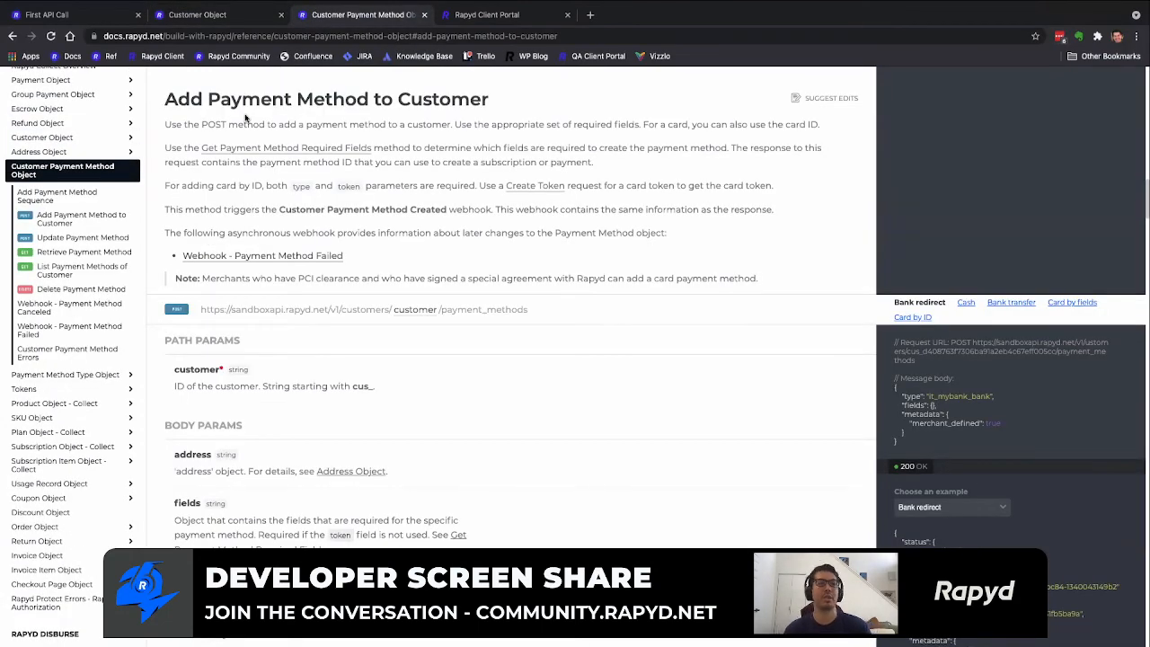
mouse_move(477, 417)
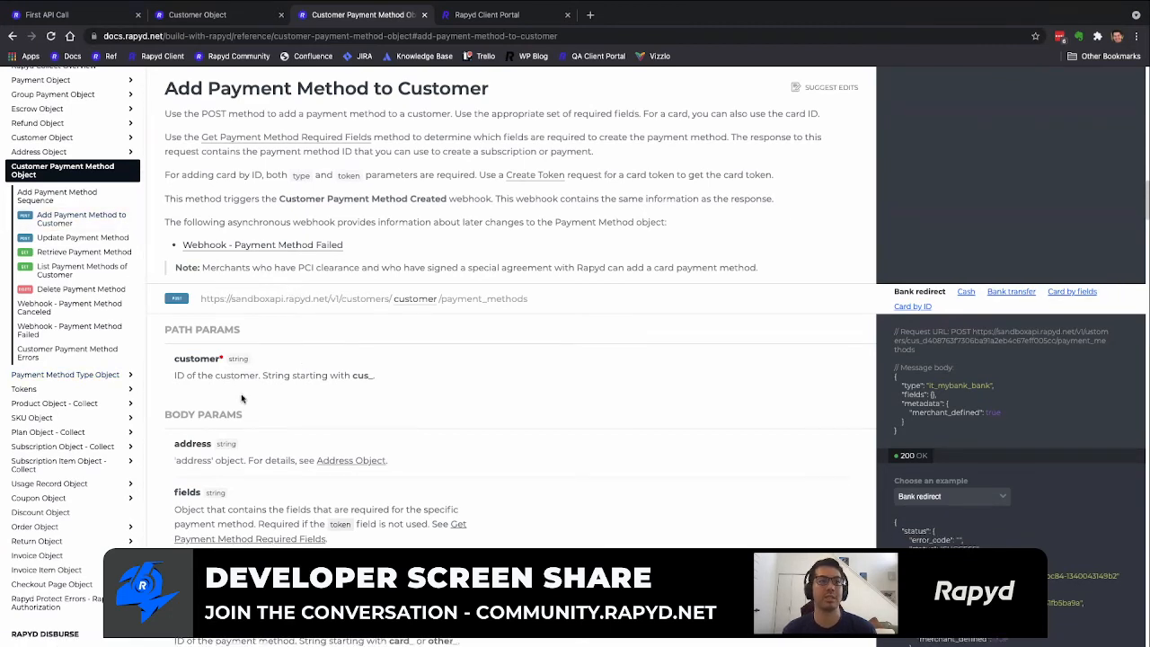
left_click(57, 196)
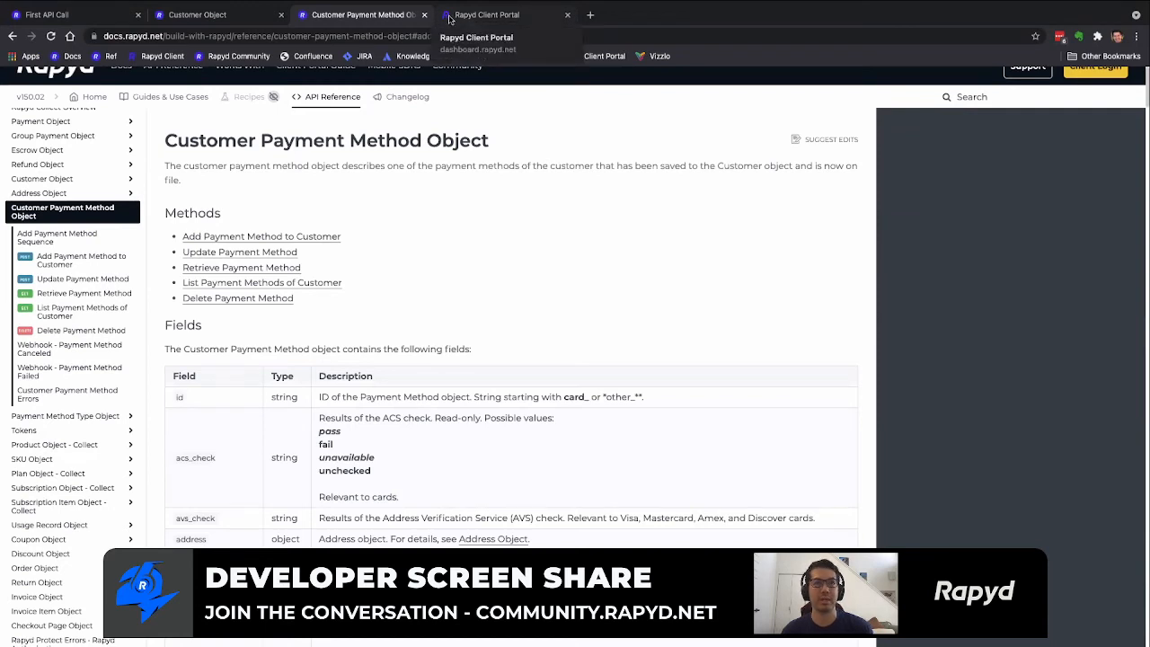
left_click(487, 15)
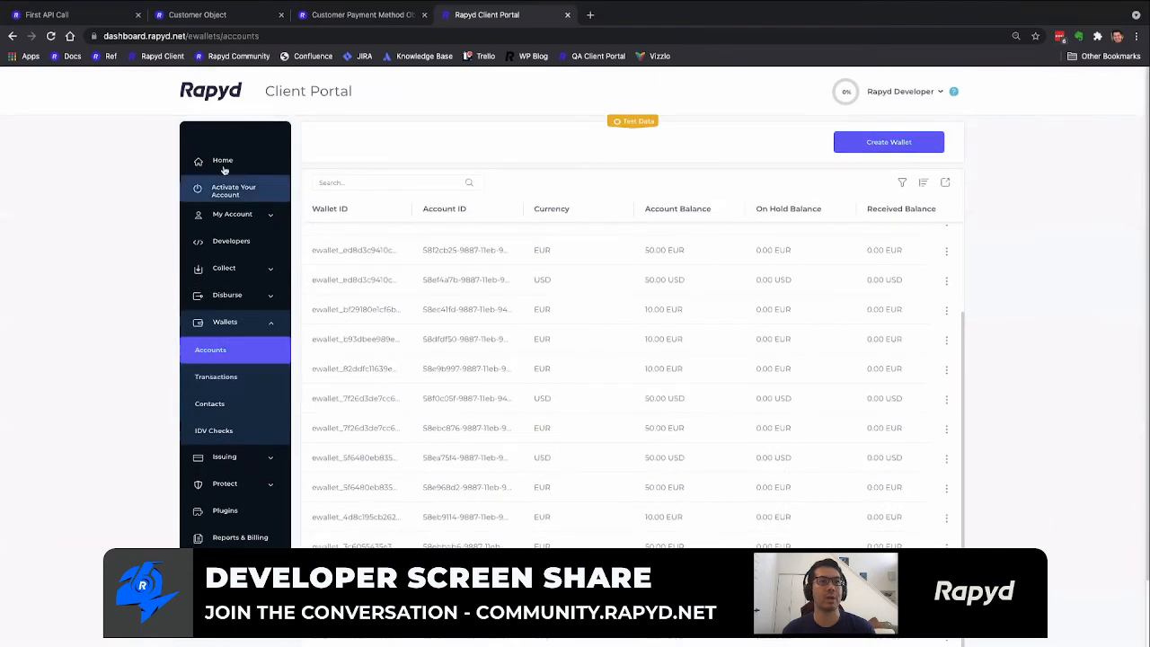
Go from the portal Home into Collect to reach the Customers list.
left_click(222, 159)
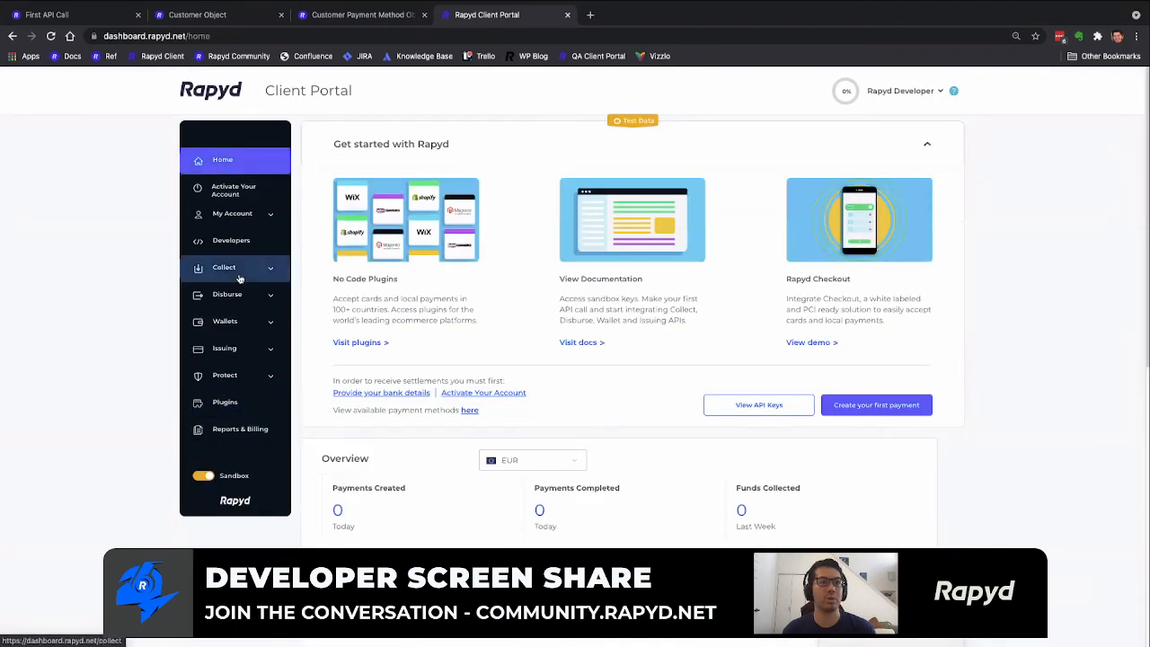
left_click(213, 404)
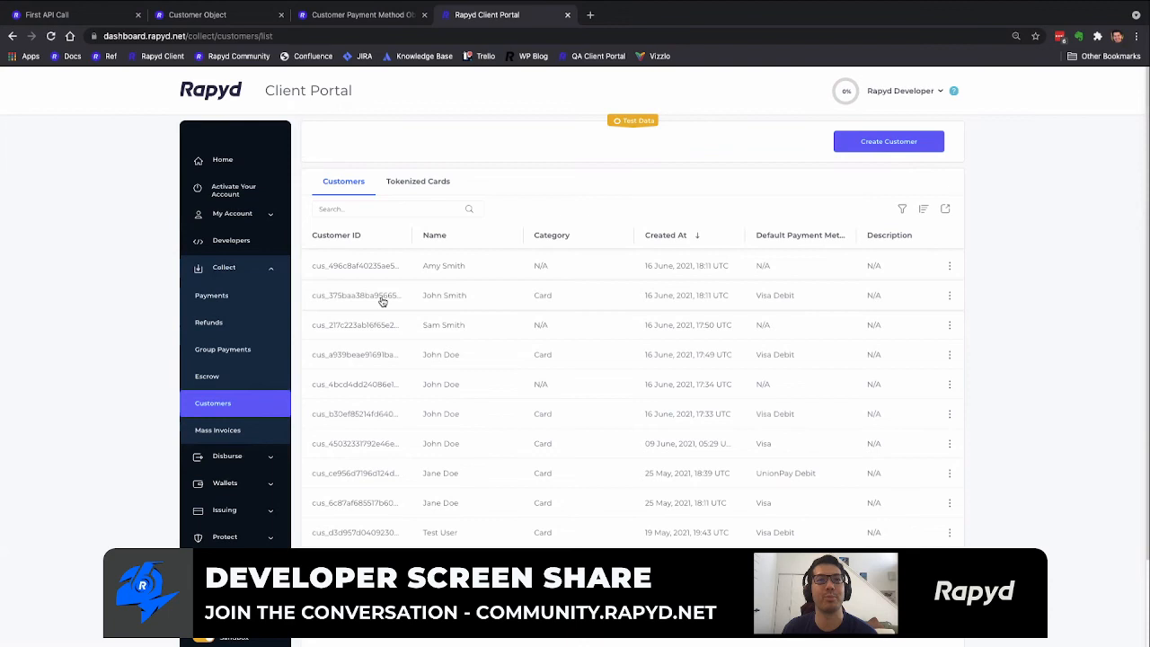
Open John Smith's and Amy Smith's detail panels, each showing a card ending in 1111.
left_click(382, 294)
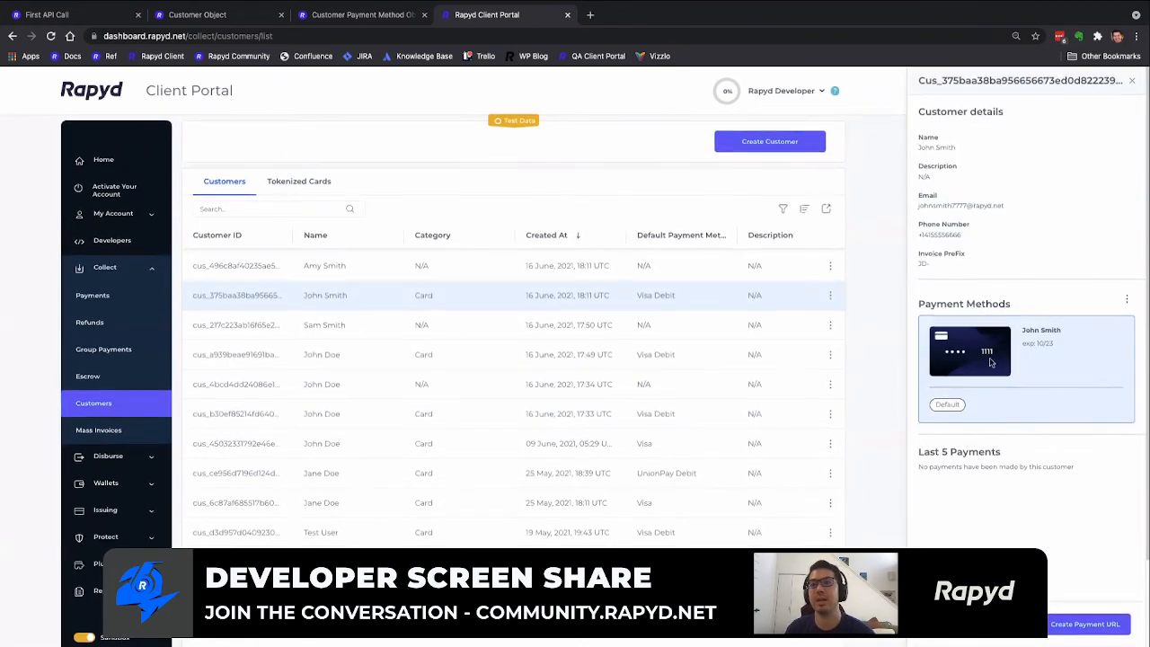
mouse_move(947, 392)
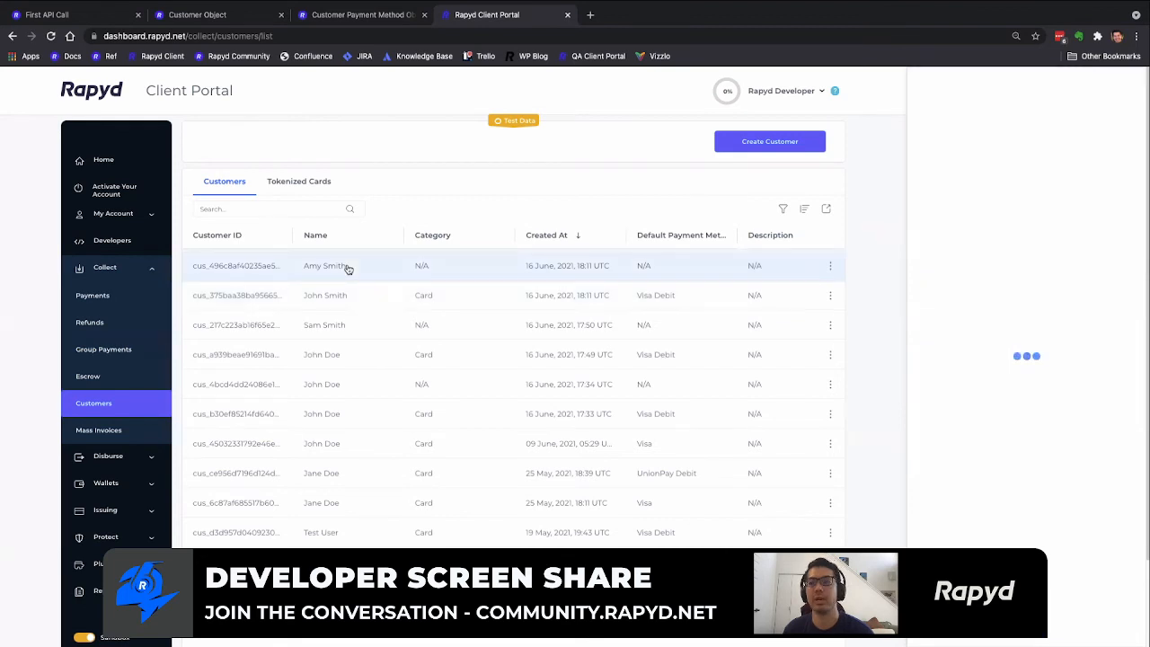
left_click(323, 265)
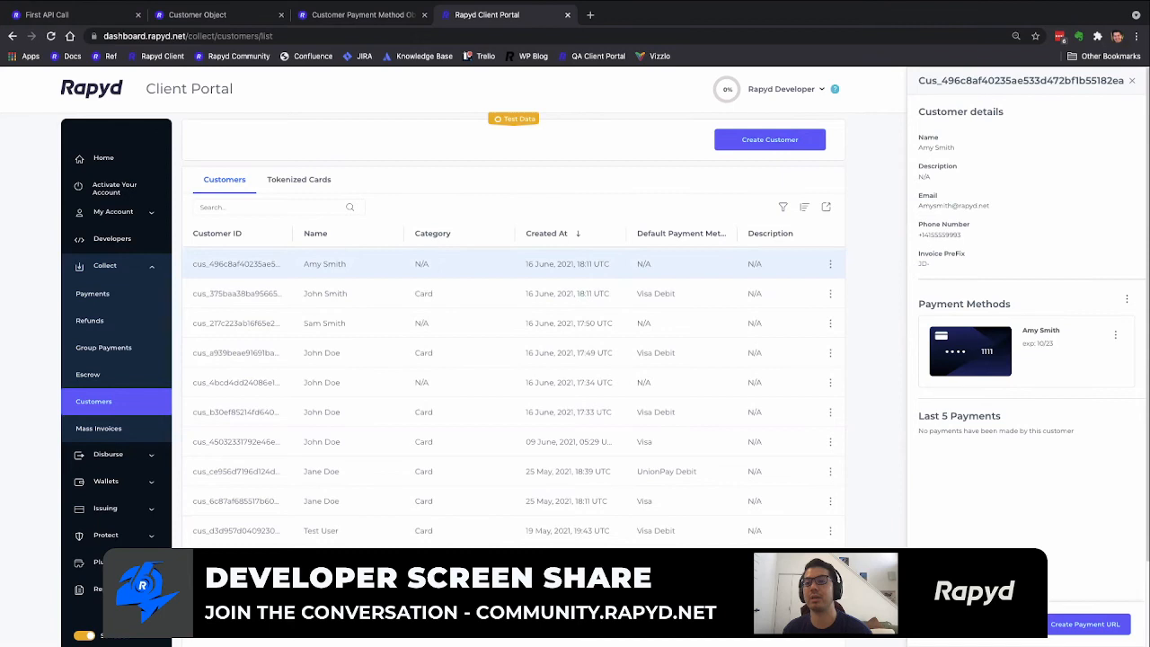
mouse_move(987, 363)
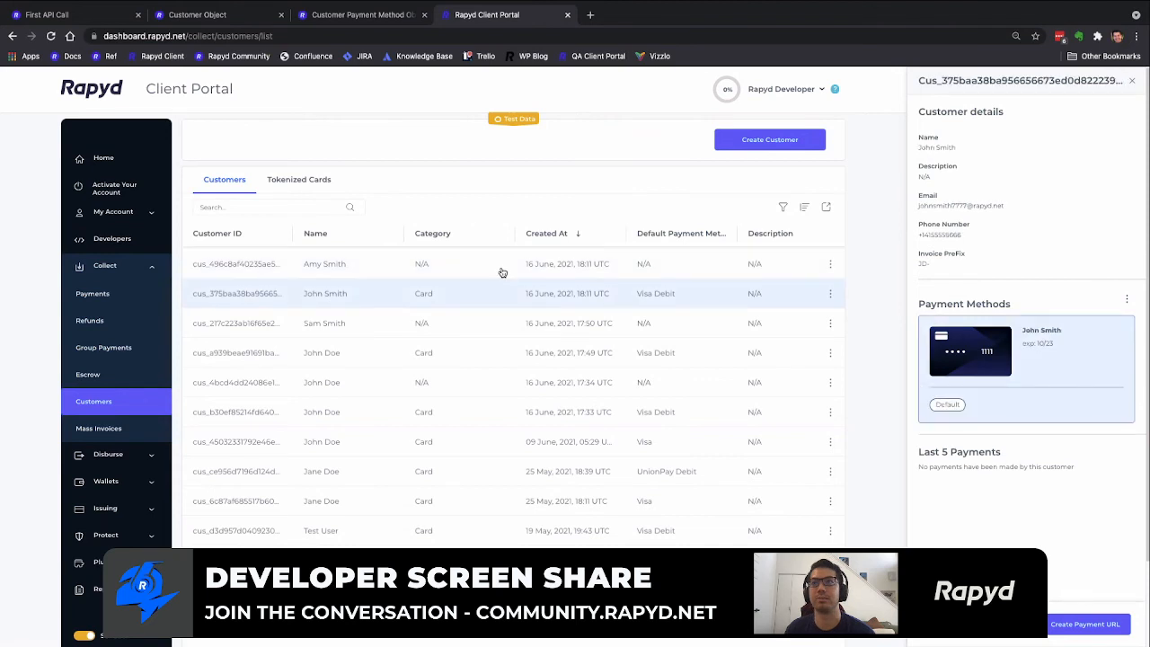
left_click(324, 263)
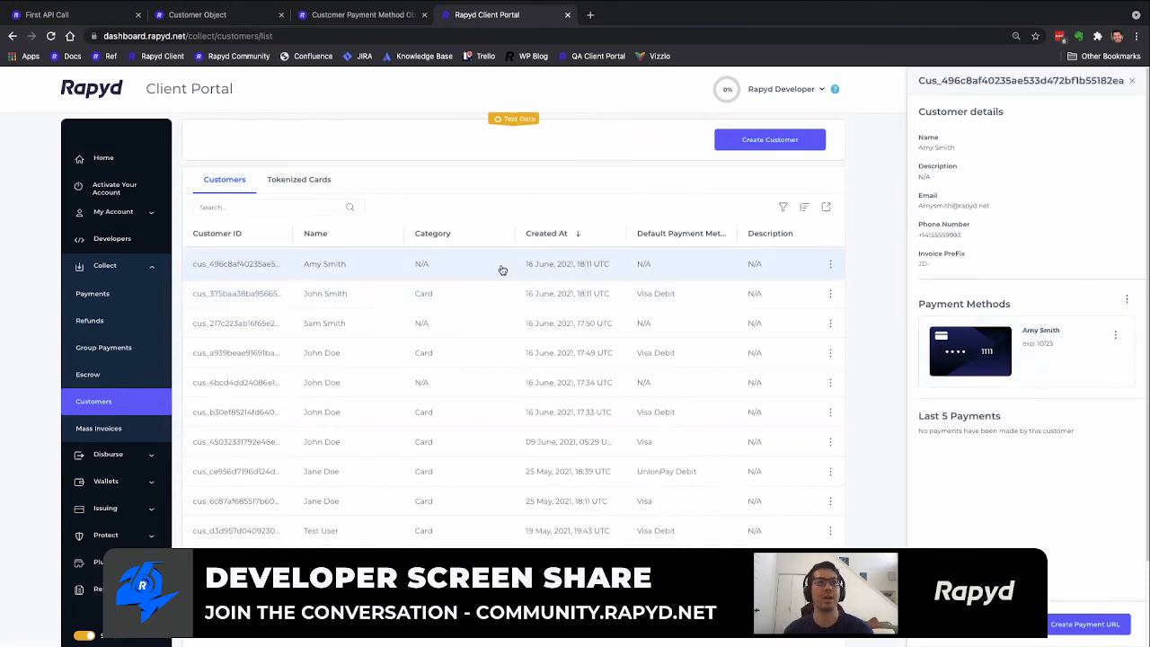